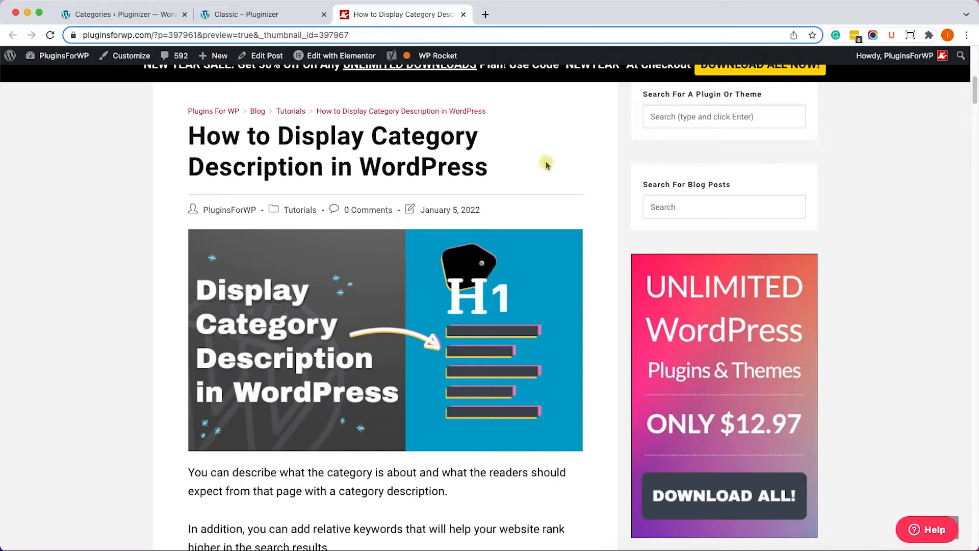
Bring up the Classic category archive and scroll through it, noting the missing description
{"action": "left_click", "coordinate": [256, 14]}
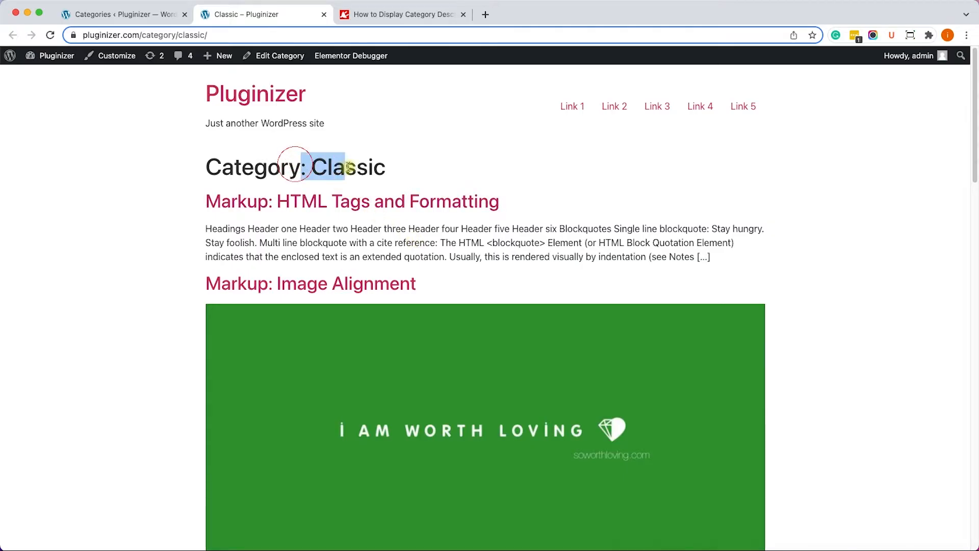
{"action": "mouse_move", "coordinate": [434, 282]}
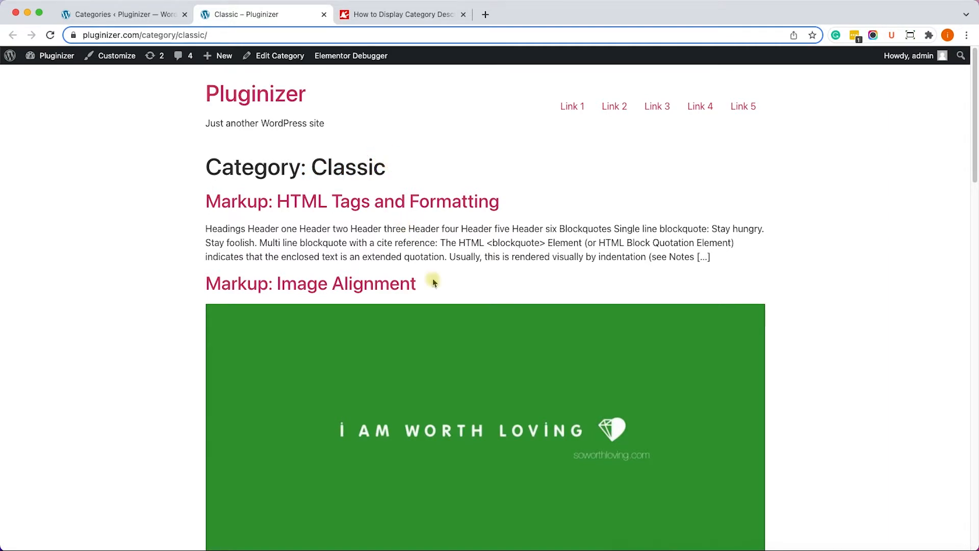
{"action": "scroll", "scroll_direction": "down", "scroll_amount": 3}
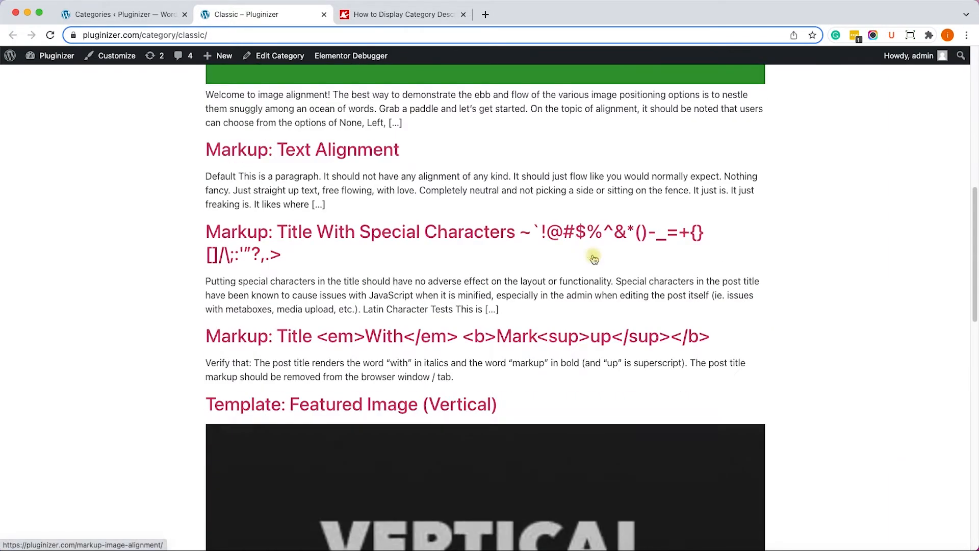
{"action": "scroll", "scroll_direction": "up", "scroll_amount": 3}
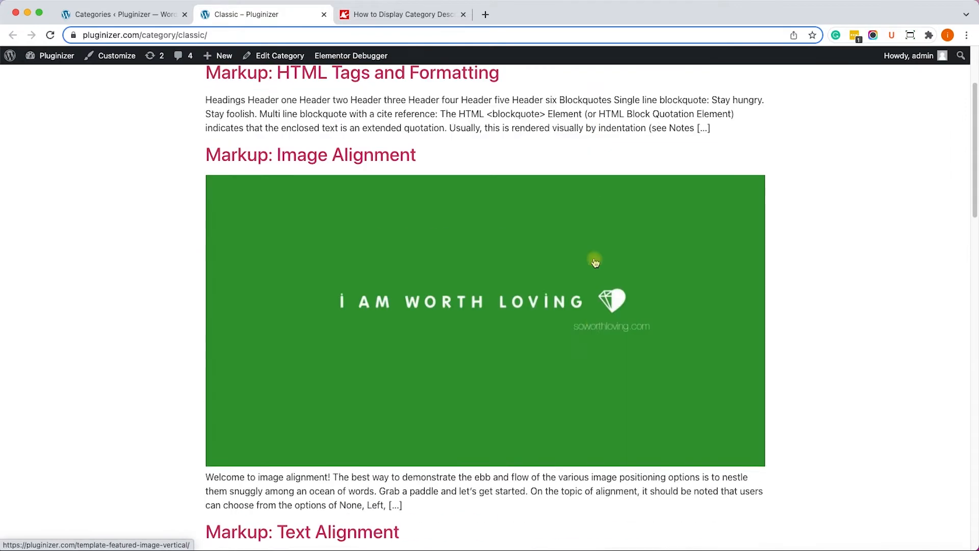
{"action": "scroll", "scroll_direction": "up", "scroll_amount": 3}
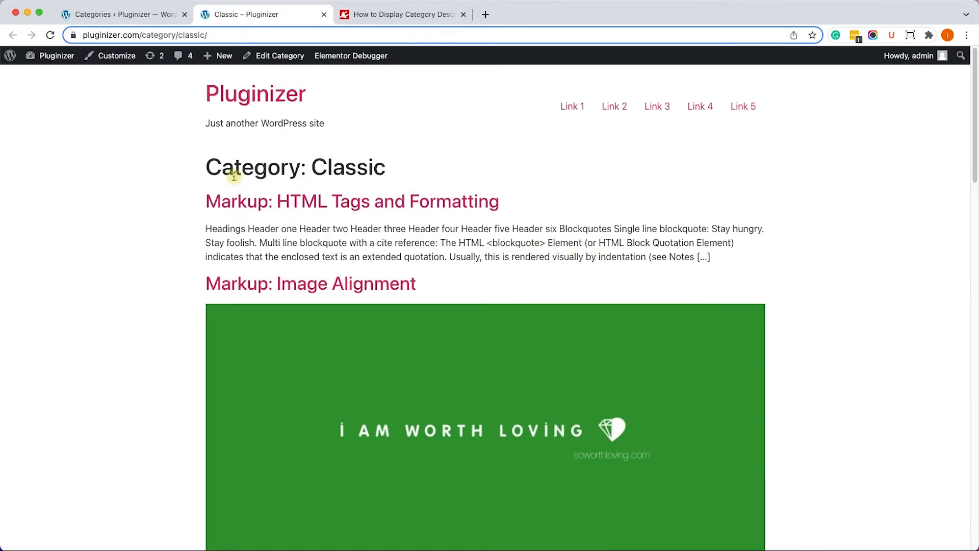
{"action": "mouse_move", "coordinate": [365, 175]}
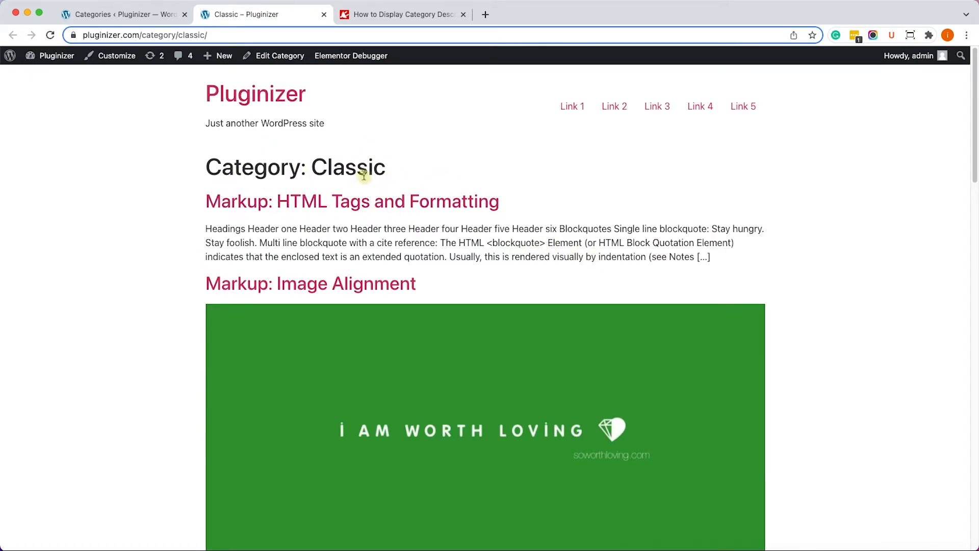
Edit the Classic category and save the description 'Detailed posts about generic subjects'
{"action": "left_click", "coordinate": [118, 13]}
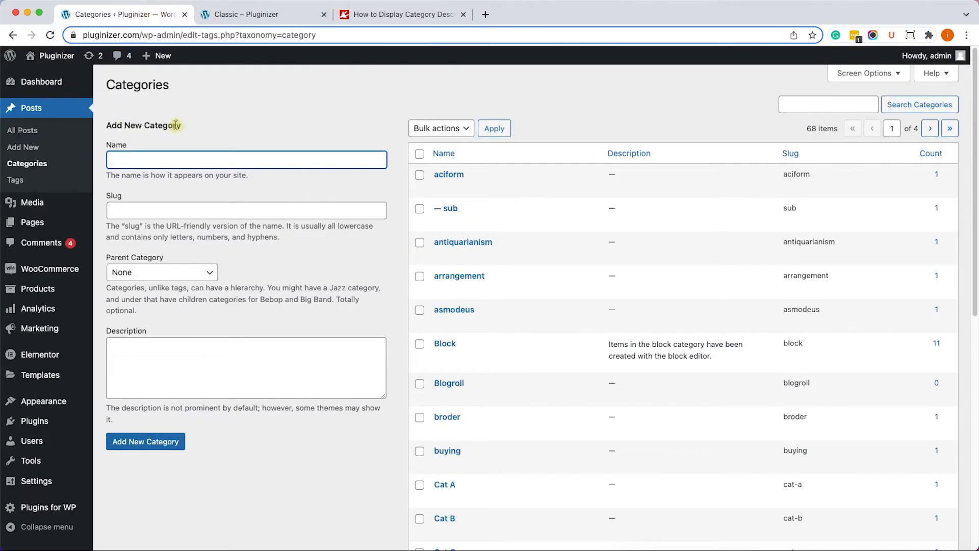
{"action": "mouse_move", "coordinate": [27, 163]}
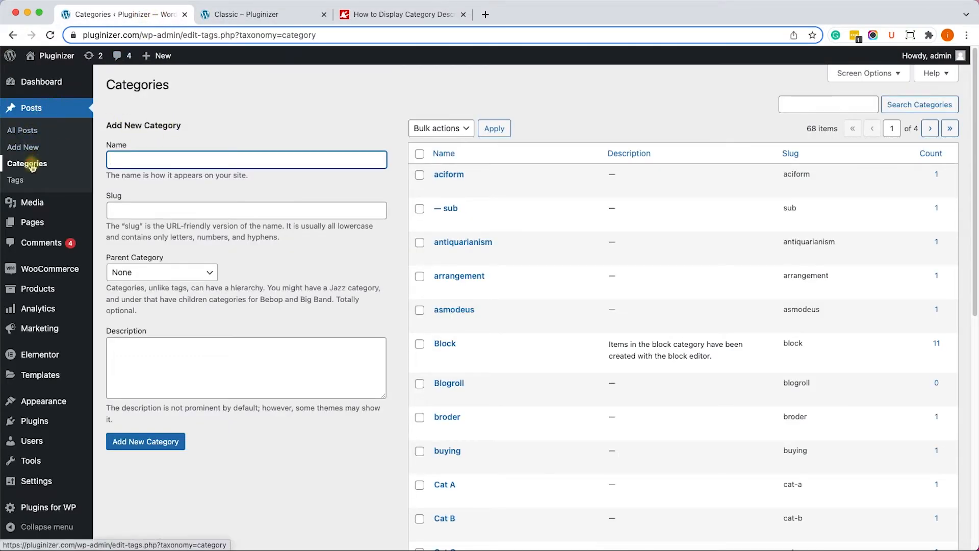
{"action": "left_click", "coordinate": [27, 164]}
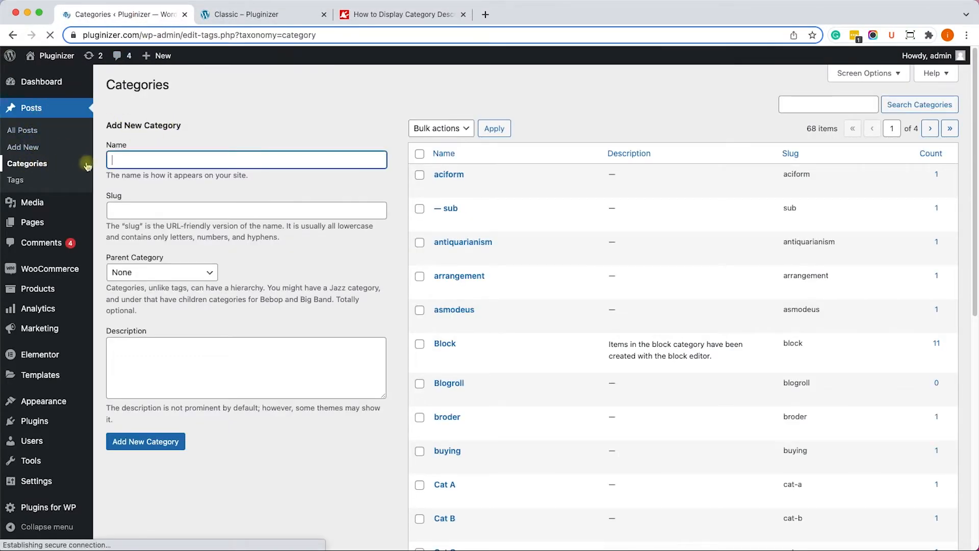
{"action": "scroll", "scroll_direction": "down", "scroll_amount": 3}
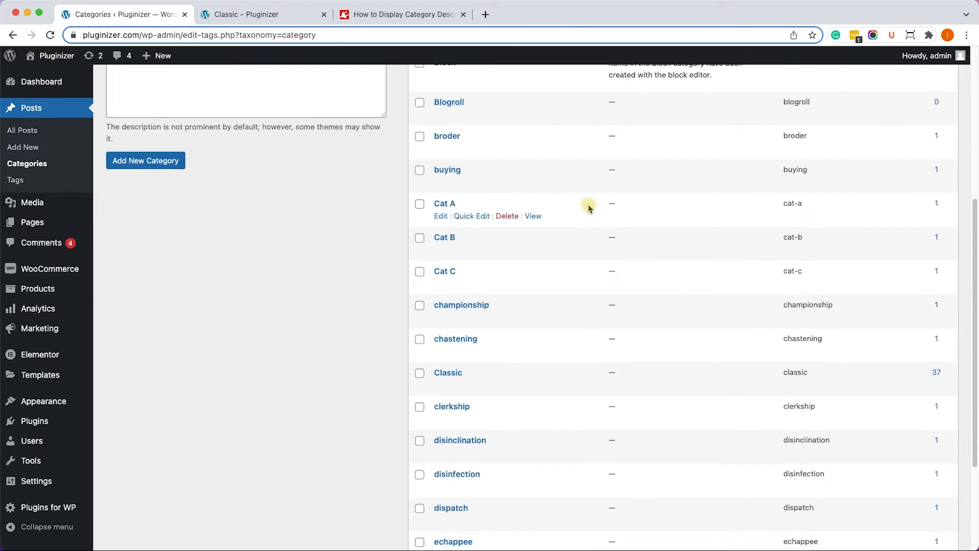
{"action": "scroll", "scroll_direction": "down", "scroll_amount": 3}
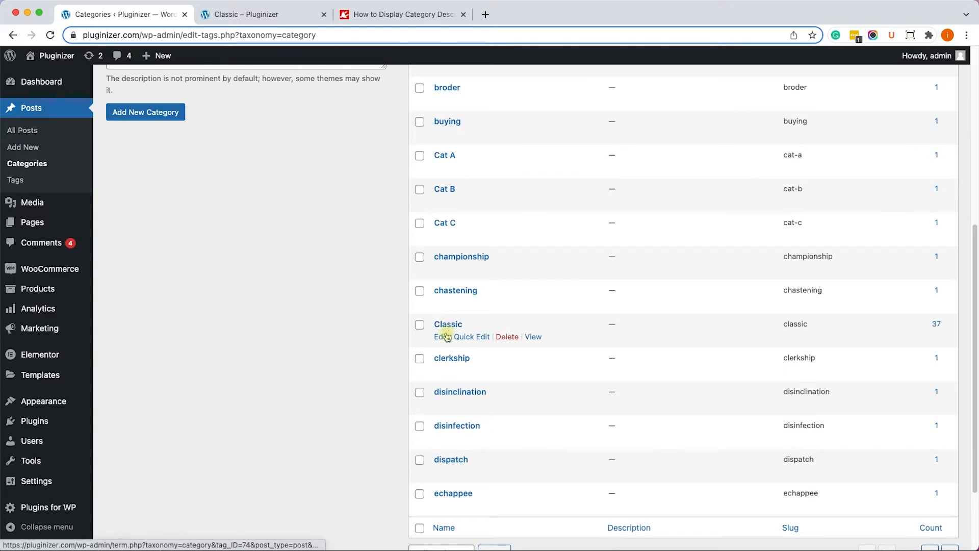
{"action": "left_click", "coordinate": [440, 336]}
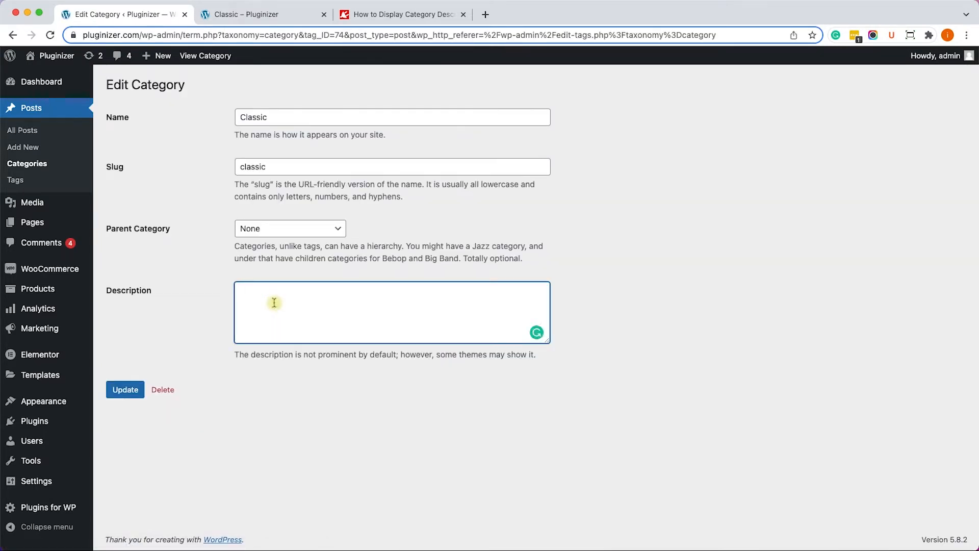
{"action": "type", "text": "Detailed posts about generic subjects"}
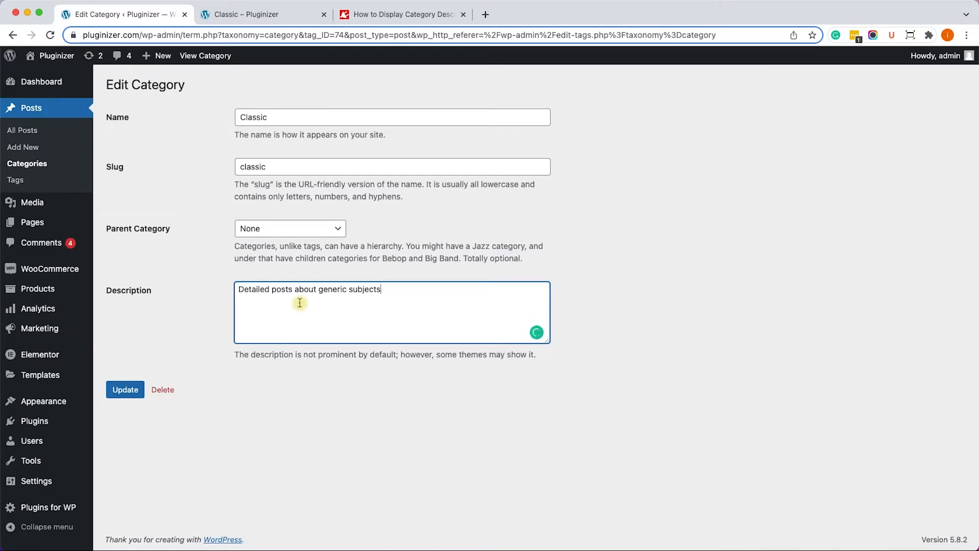
{"action": "mouse_move", "coordinate": [189, 356]}
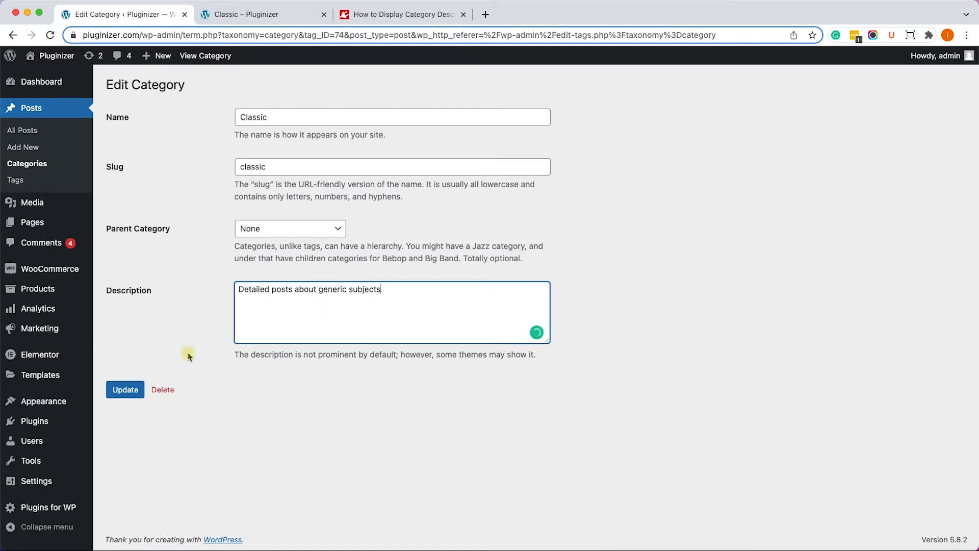
{"action": "left_click", "coordinate": [125, 389]}
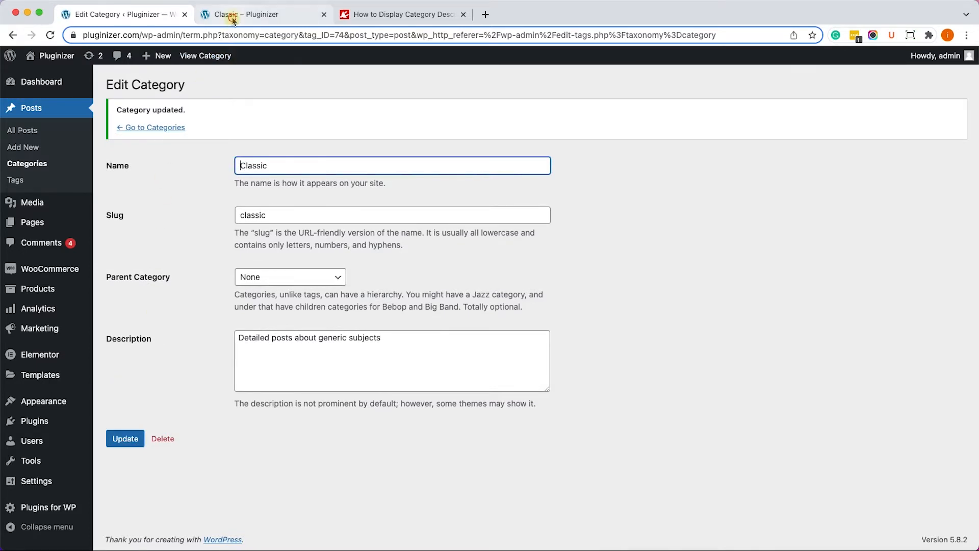
{"action": "left_click", "coordinate": [262, 14]}
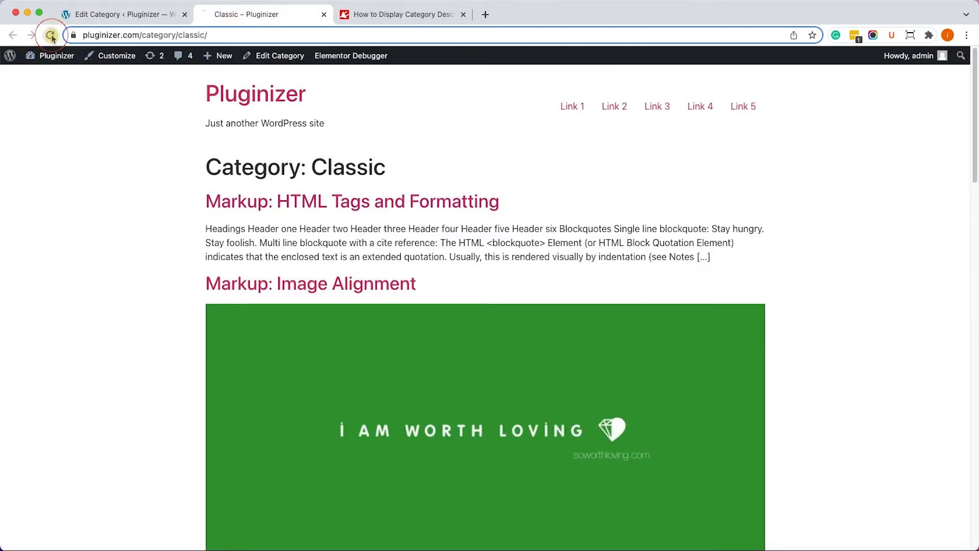
{"action": "left_click", "coordinate": [53, 35]}
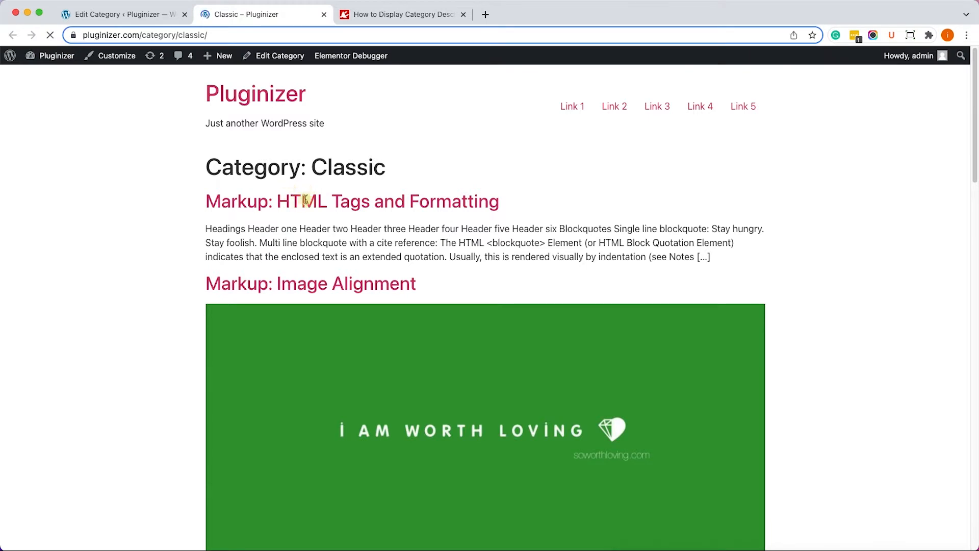
{"action": "mouse_move", "coordinate": [321, 195]}
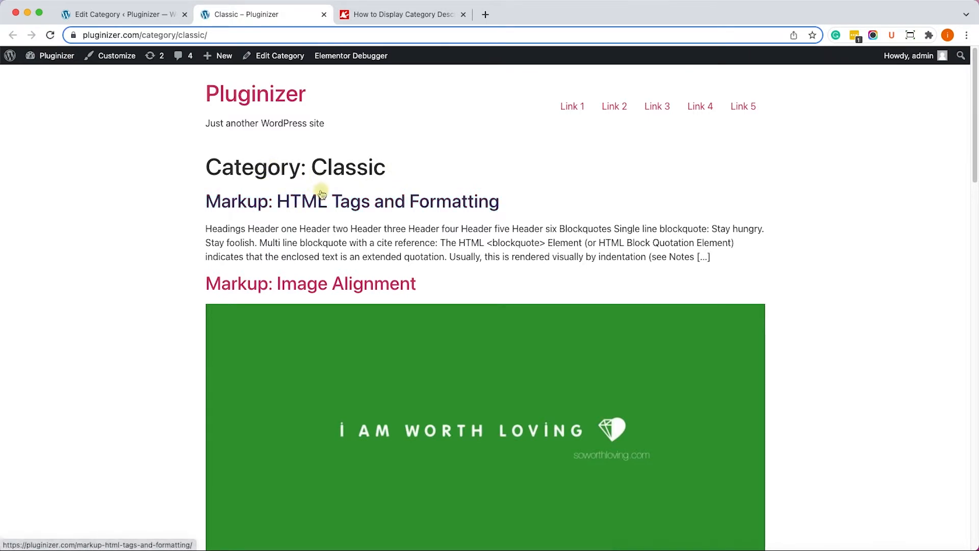
{"action": "mouse_move", "coordinate": [330, 198]}
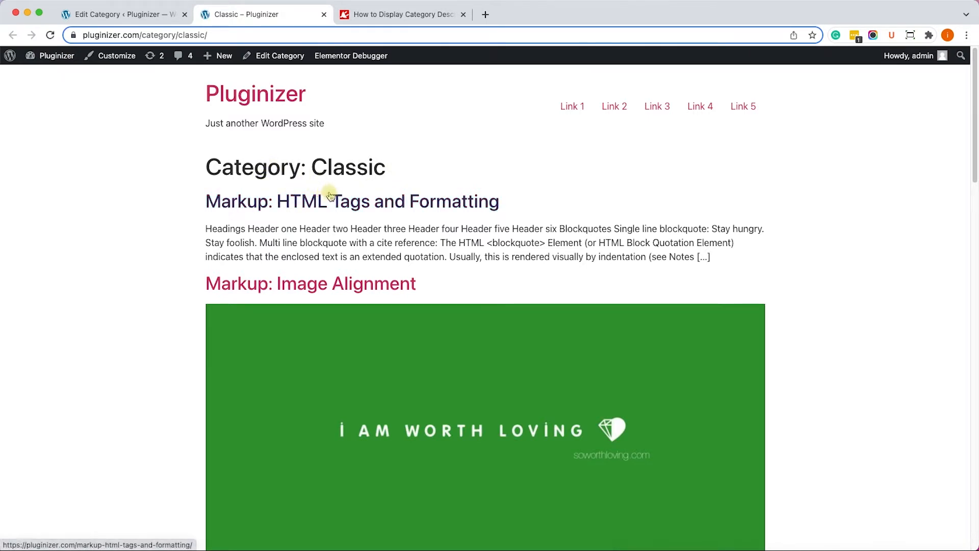
{"action": "mouse_move", "coordinate": [350, 195]}
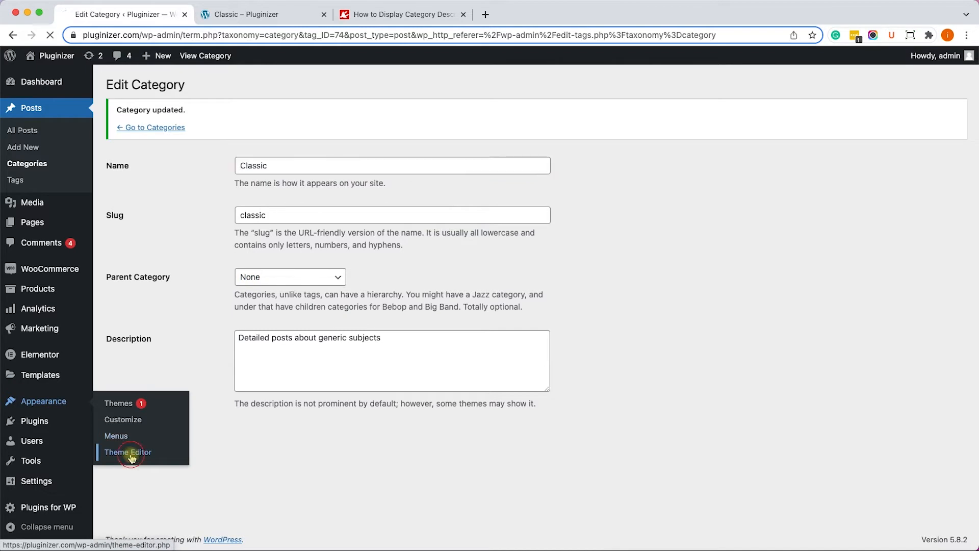
View the end of Hello Elementor's functions.php in the Theme Editor, then revisit the tutorial
{"action": "left_click", "coordinate": [127, 451]}
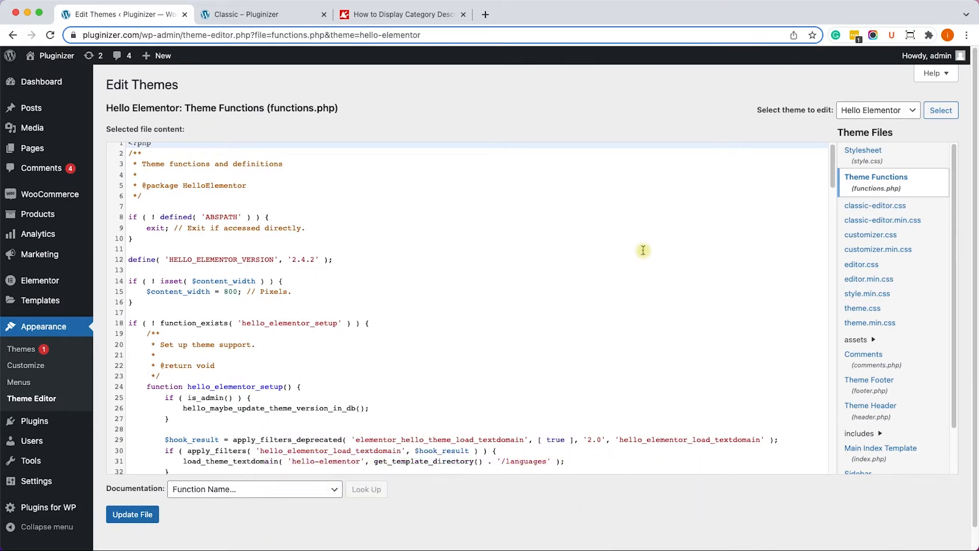
{"action": "scroll", "scroll_direction": "down", "scroll_amount": 3}
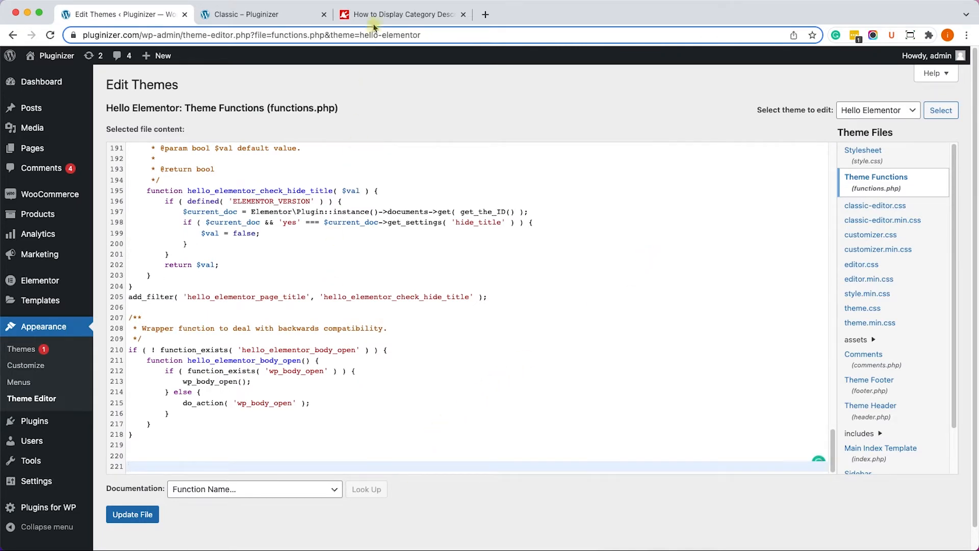
{"action": "left_click", "coordinate": [403, 14]}
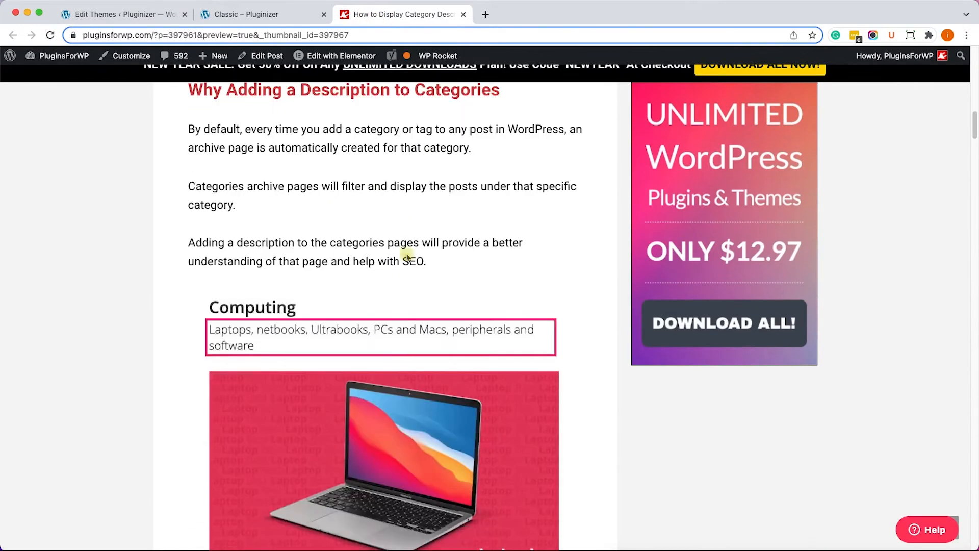
Scroll to the tutorial's get_the_archive_title filter snippet and copy it
{"action": "scroll", "scroll_direction": "down", "scroll_amount": 3}
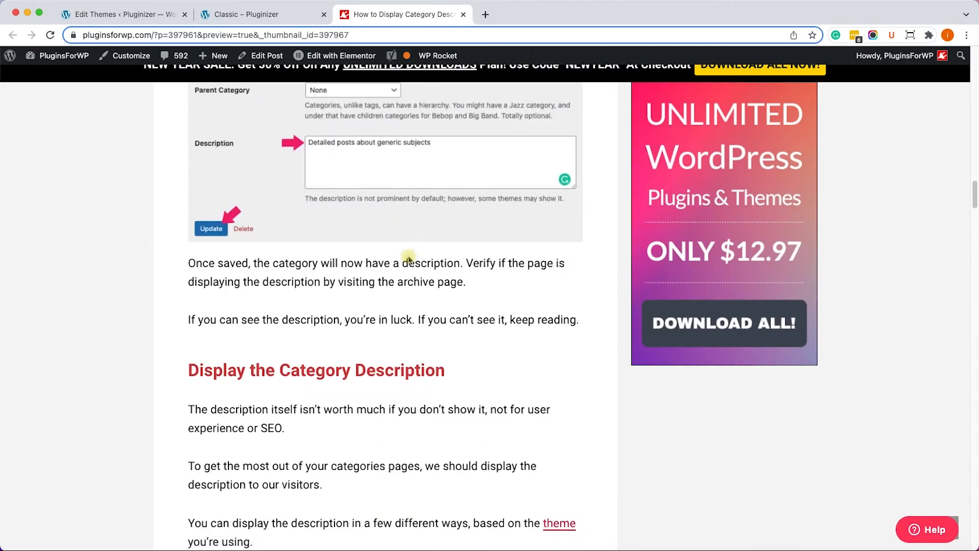
{"action": "scroll", "scroll_direction": "down", "scroll_amount": 3}
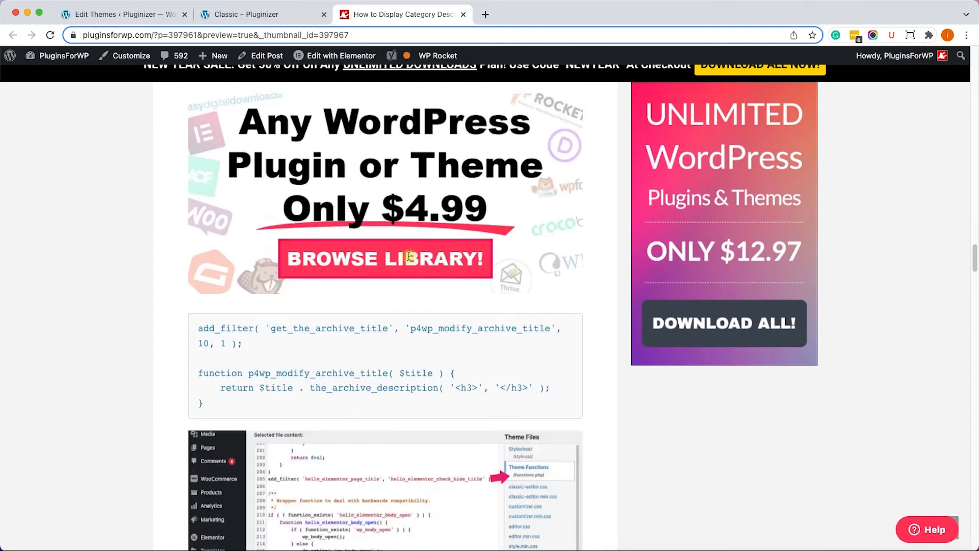
{"action": "scroll", "scroll_direction": "down", "scroll_amount": 3}
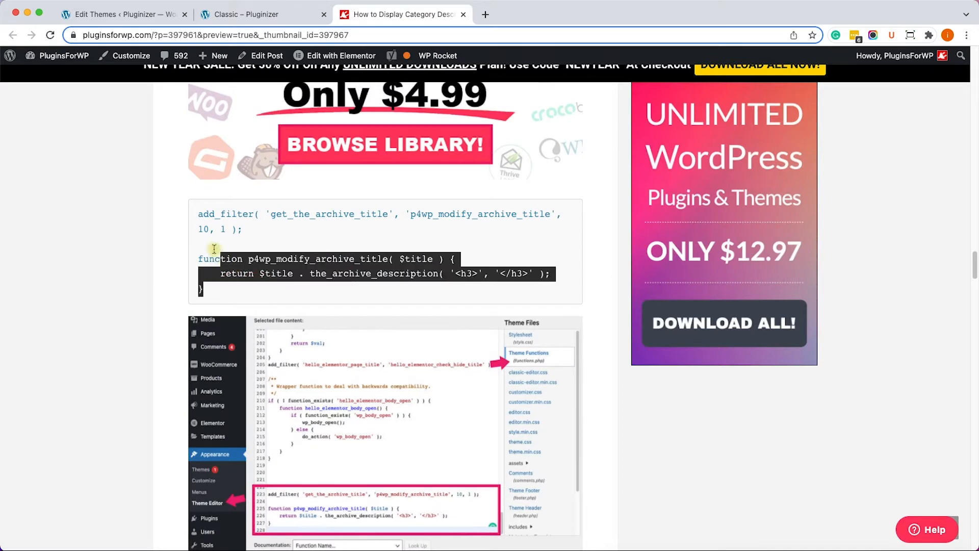
{"action": "right_click", "coordinate": [213, 250]}
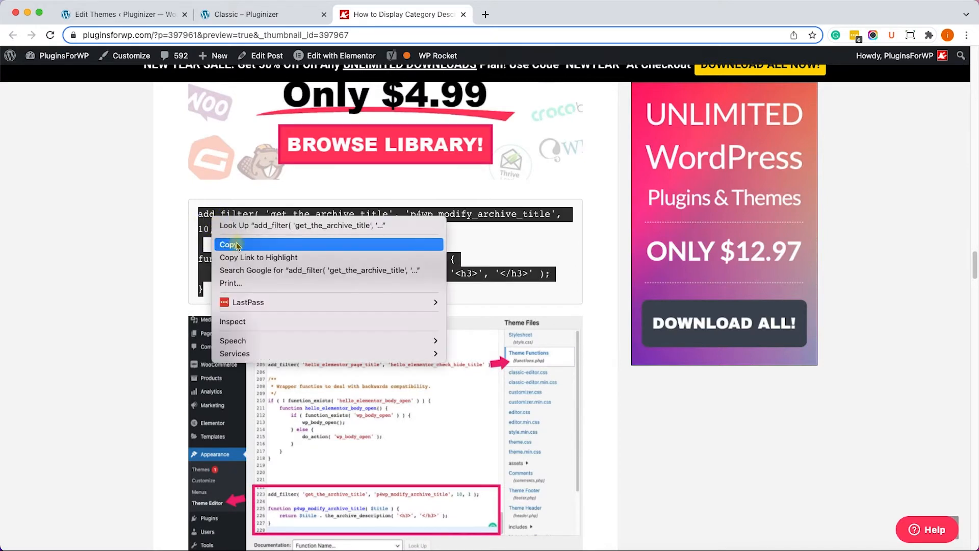
{"action": "left_click", "coordinate": [229, 244]}
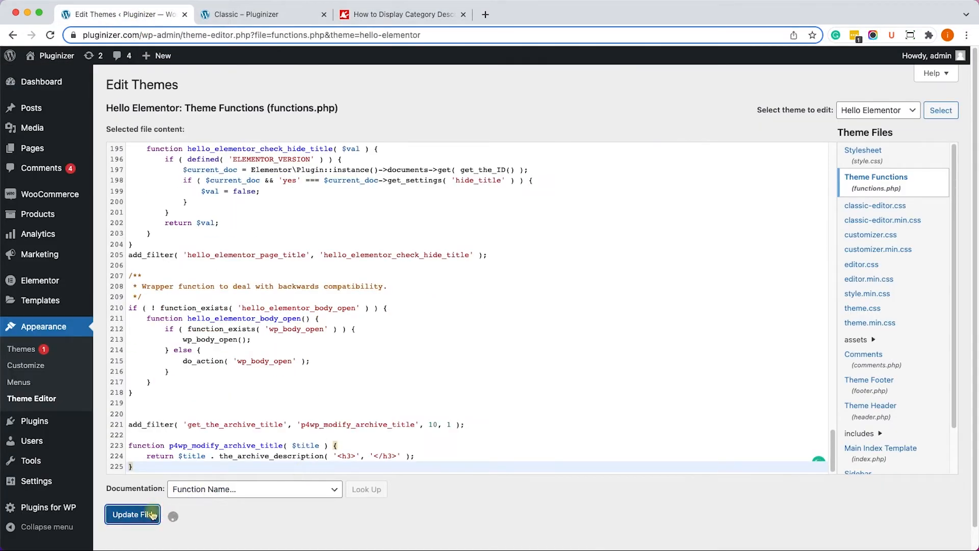
Save functions.php and reload the Classic archive to see its description under the title
{"action": "left_click", "coordinate": [133, 514]}
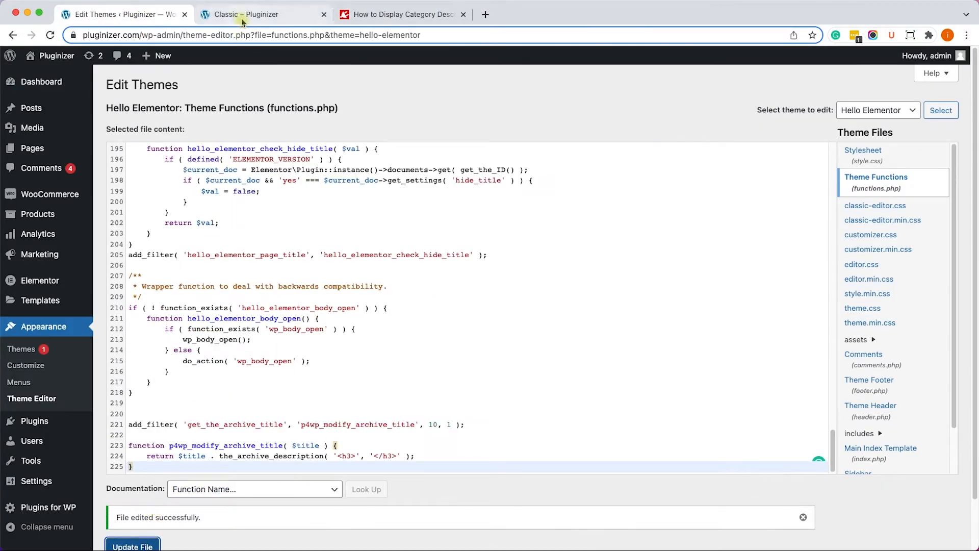
{"action": "left_click", "coordinate": [256, 14]}
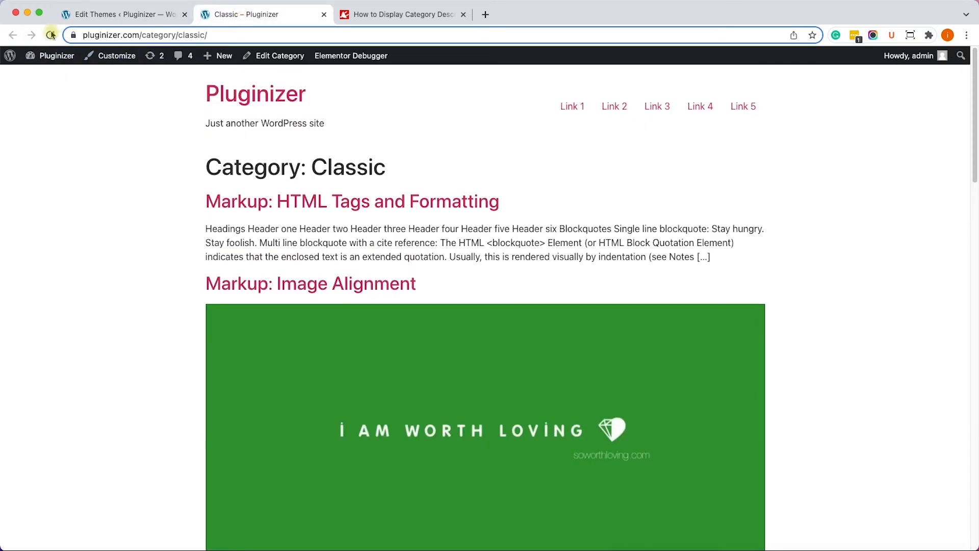
{"action": "left_click", "coordinate": [51, 35]}
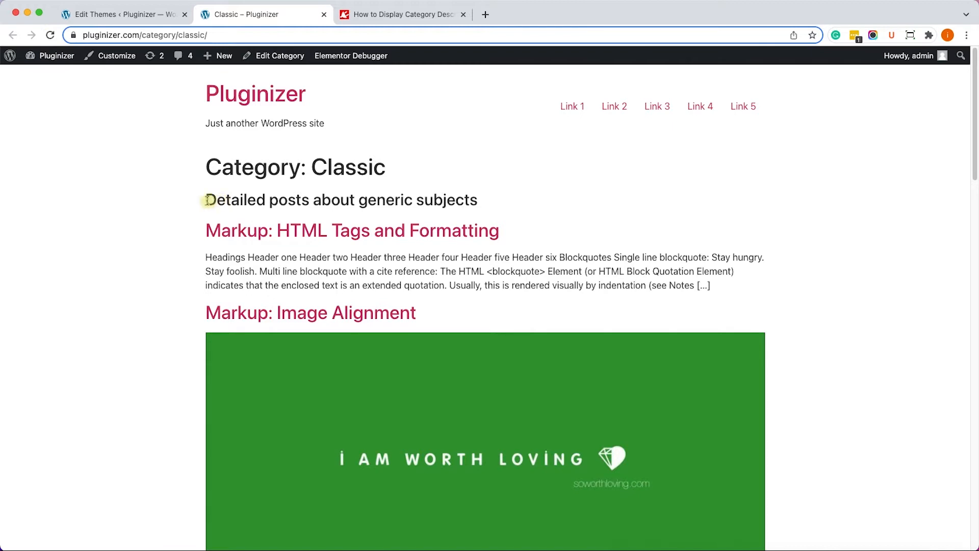
{"action": "mouse_move", "coordinate": [451, 200]}
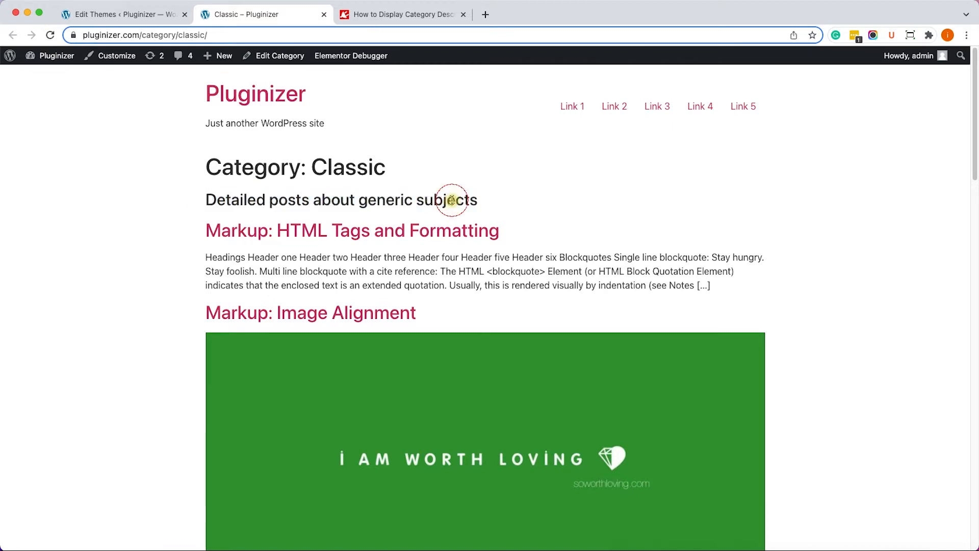
{"action": "mouse_move", "coordinate": [370, 206]}
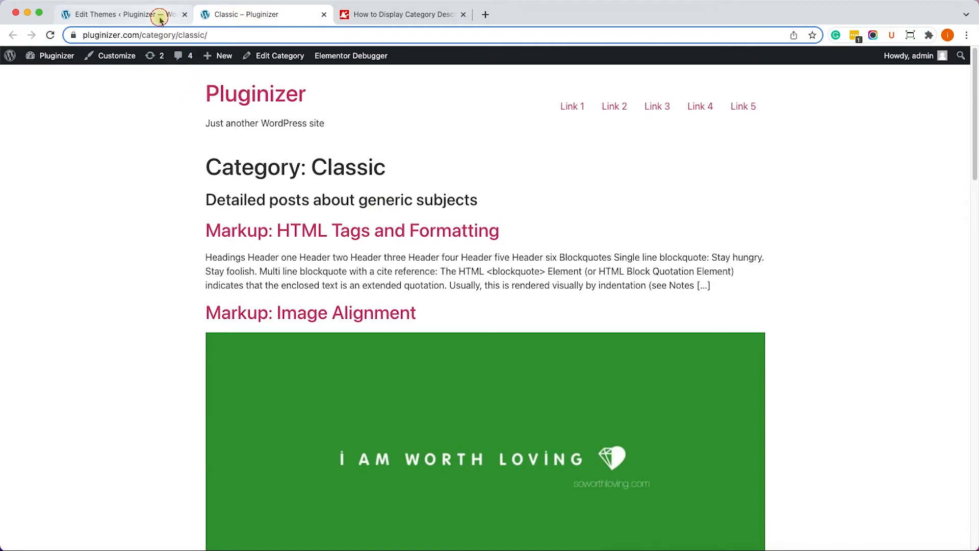
Delete the pasted filter snippet from functions.php and save the file again
{"action": "left_click", "coordinate": [118, 14]}
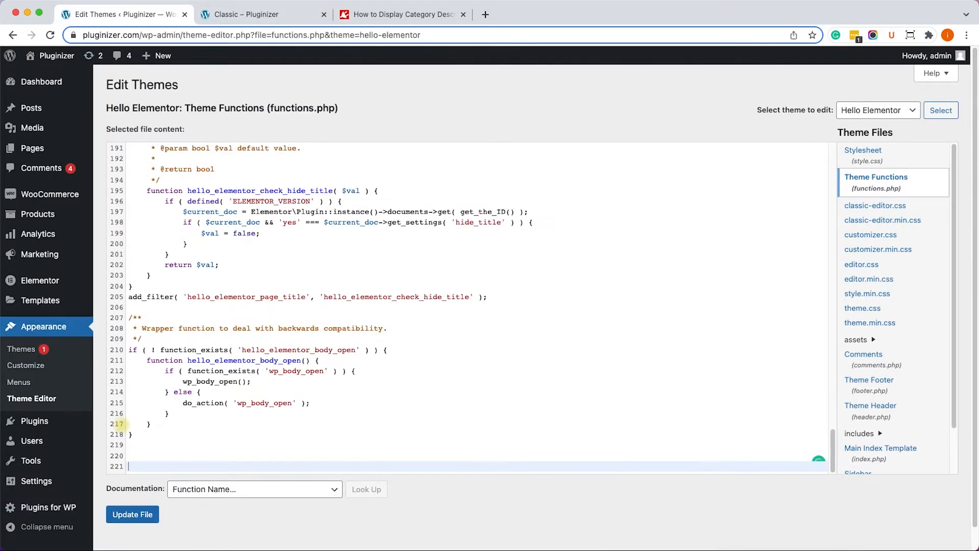
{"action": "left_click", "coordinate": [133, 514]}
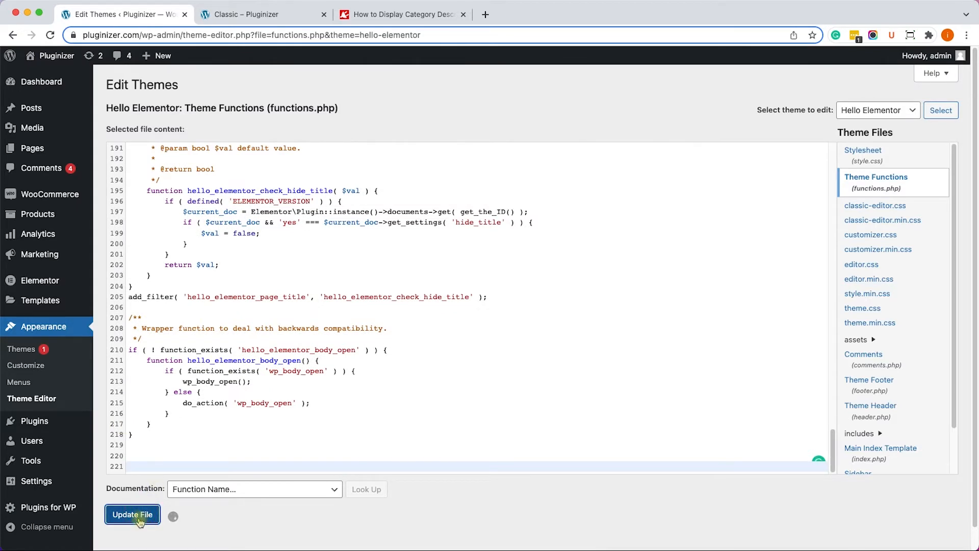
{"action": "left_click", "coordinate": [132, 514]}
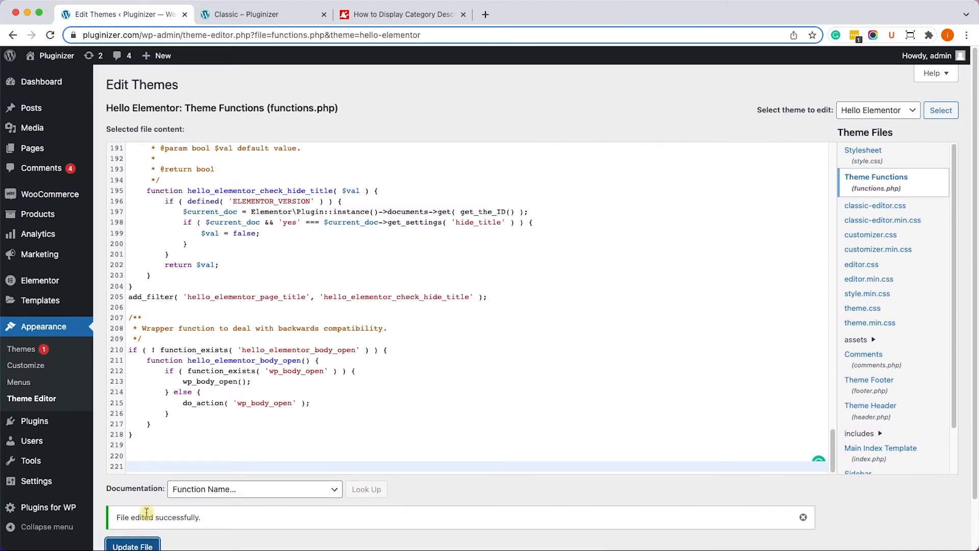
{"action": "mouse_move", "coordinate": [608, 470]}
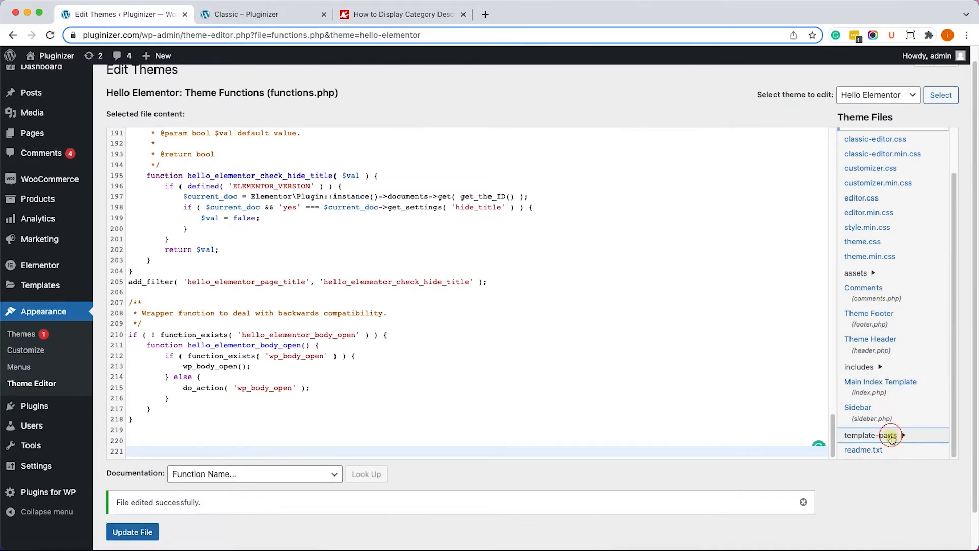
Open template-parts/archive.php and place the cursor after the the_archive_title line
{"action": "left_click", "coordinate": [870, 435]}
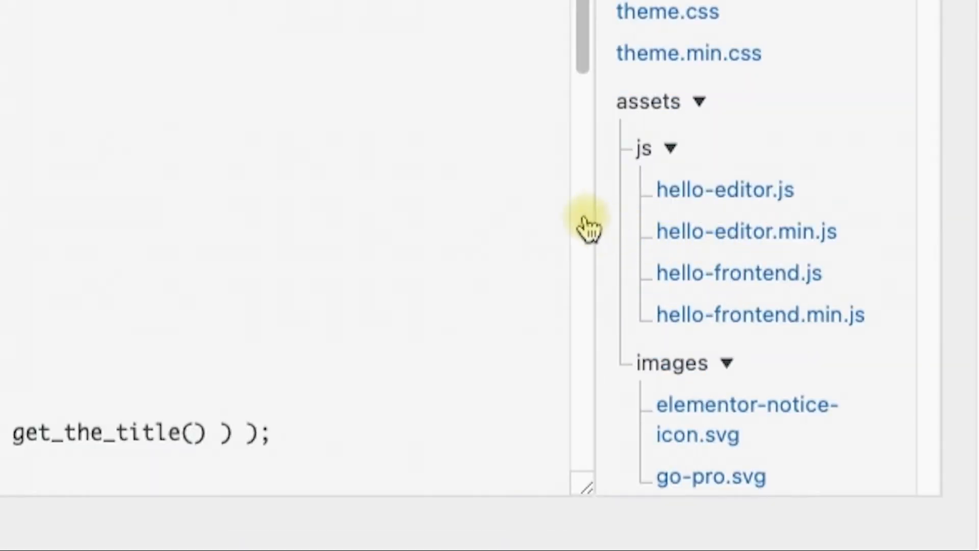
{"action": "left_click", "coordinate": [873, 359]}
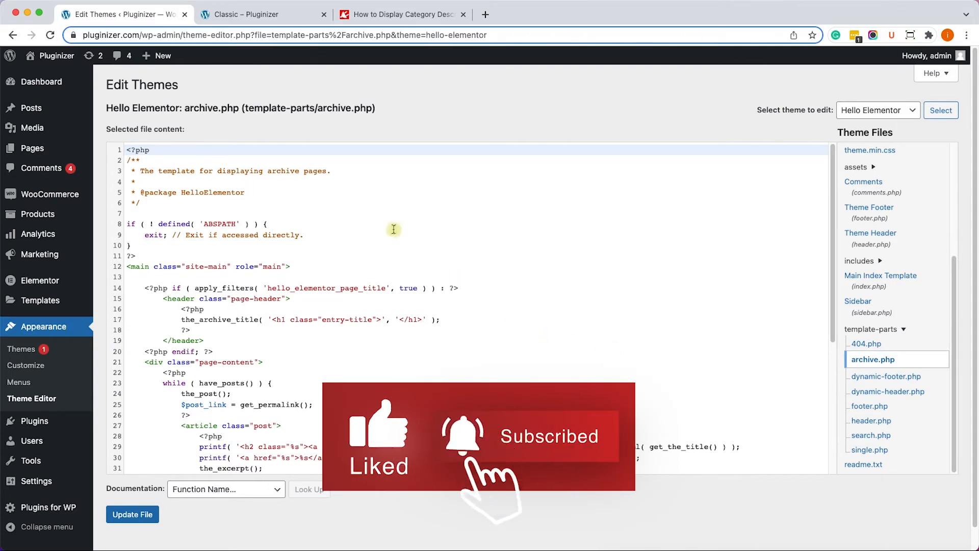
{"action": "left_click", "coordinate": [262, 14]}
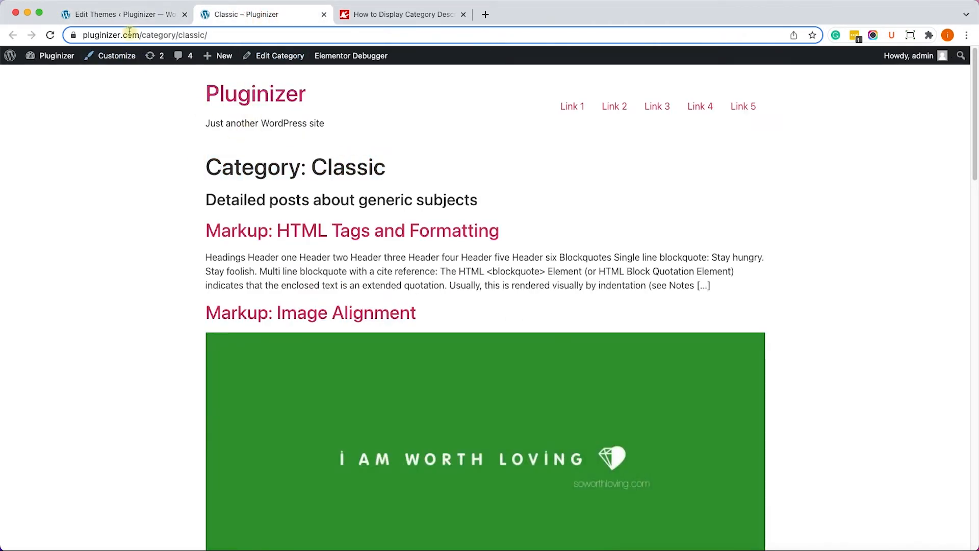
{"action": "left_click", "coordinate": [123, 14]}
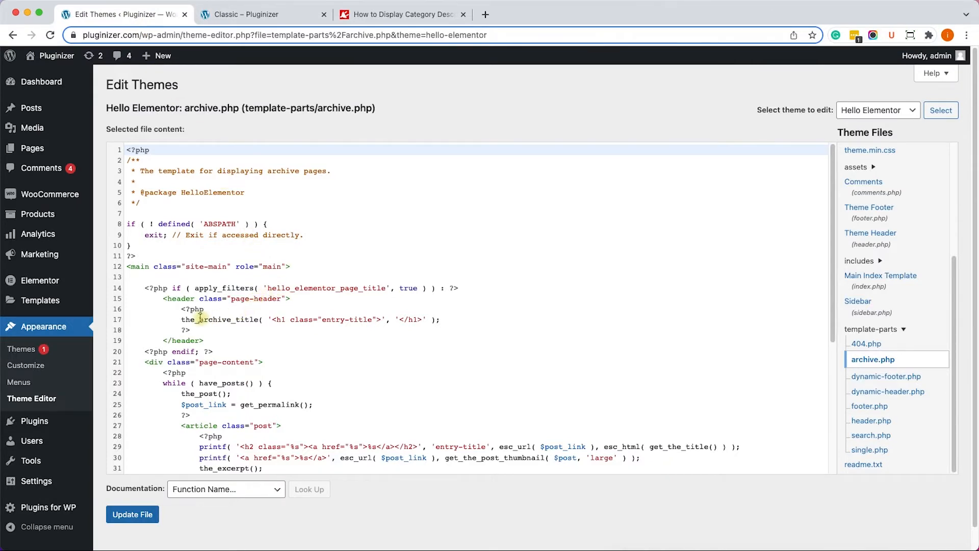
{"action": "double_click", "coordinate": [218, 319]}
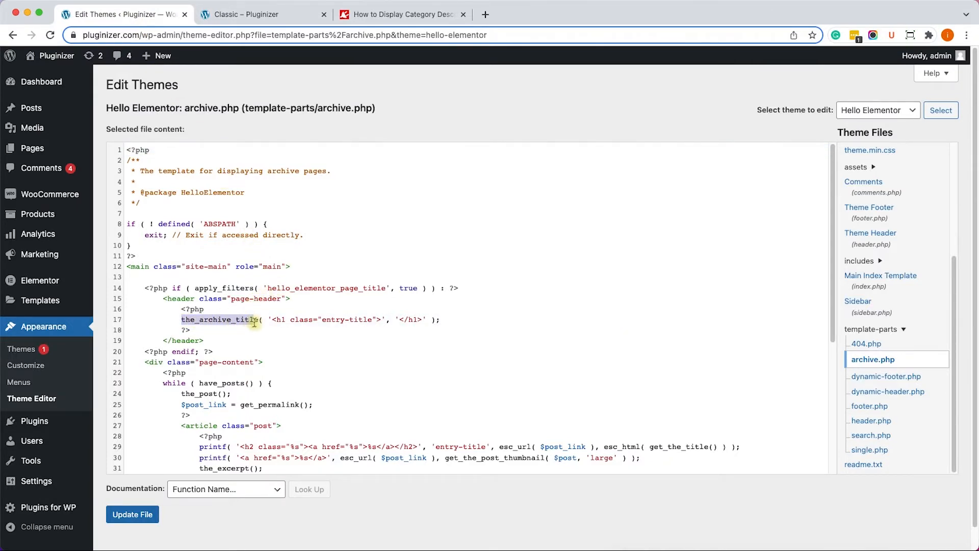
{"action": "left_click", "coordinate": [194, 319]}
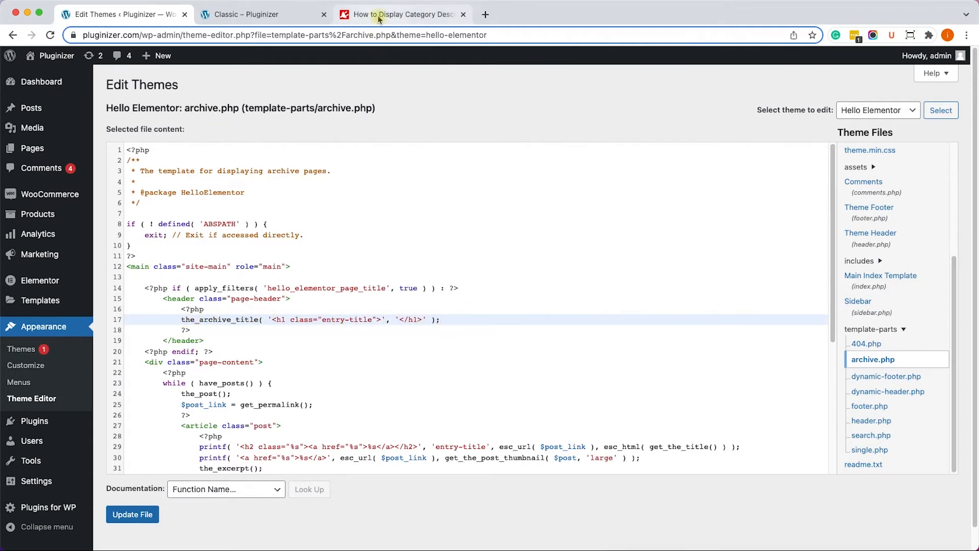
Scroll the tutorial through Method #2 to the category_description() snippet
{"action": "left_click", "coordinate": [403, 14]}
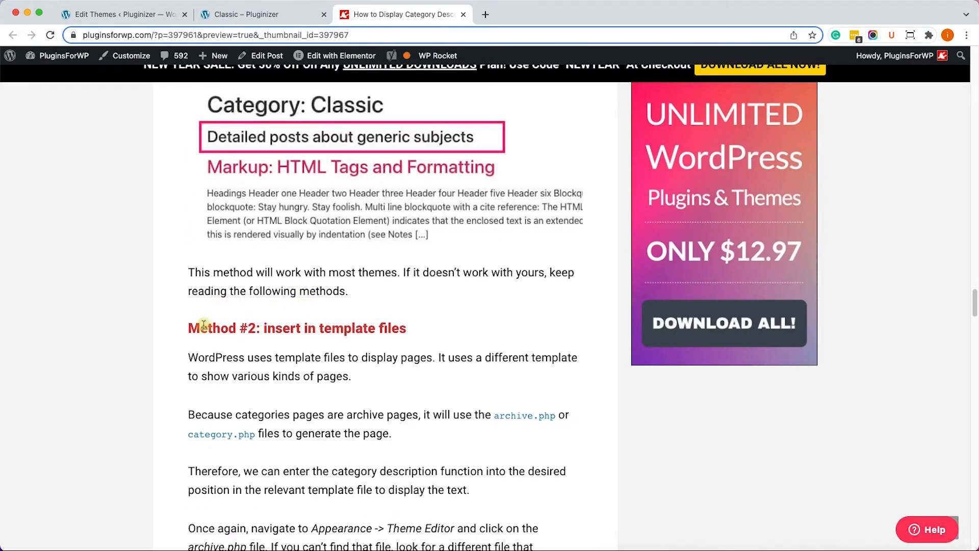
{"action": "scroll", "scroll_direction": "down", "scroll_amount": 3}
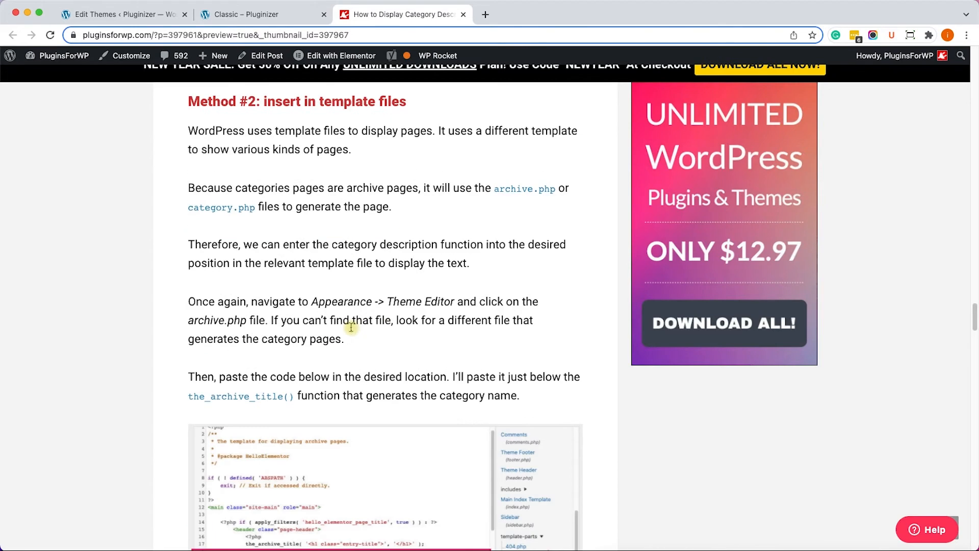
{"action": "scroll", "scroll_direction": "down", "scroll_amount": 3}
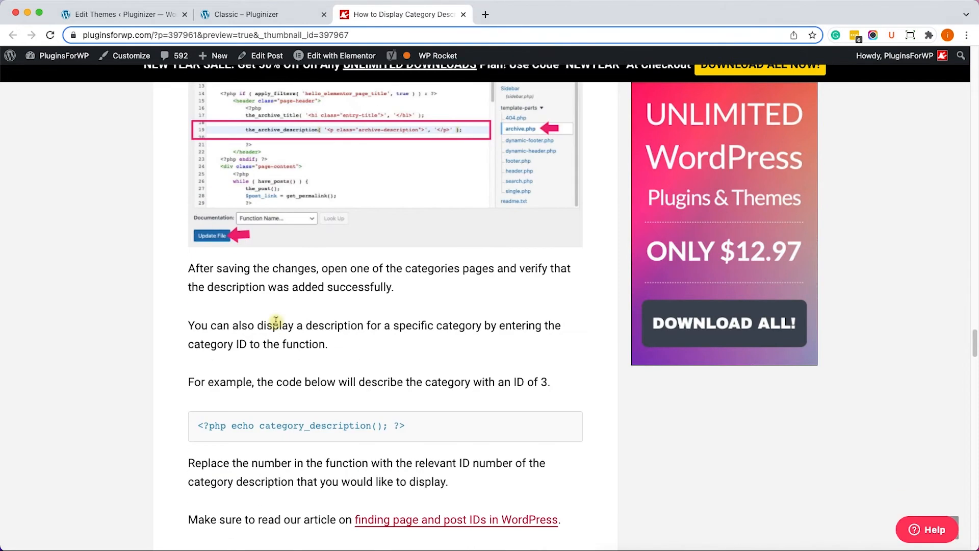
{"action": "scroll", "scroll_direction": "down", "scroll_amount": 3}
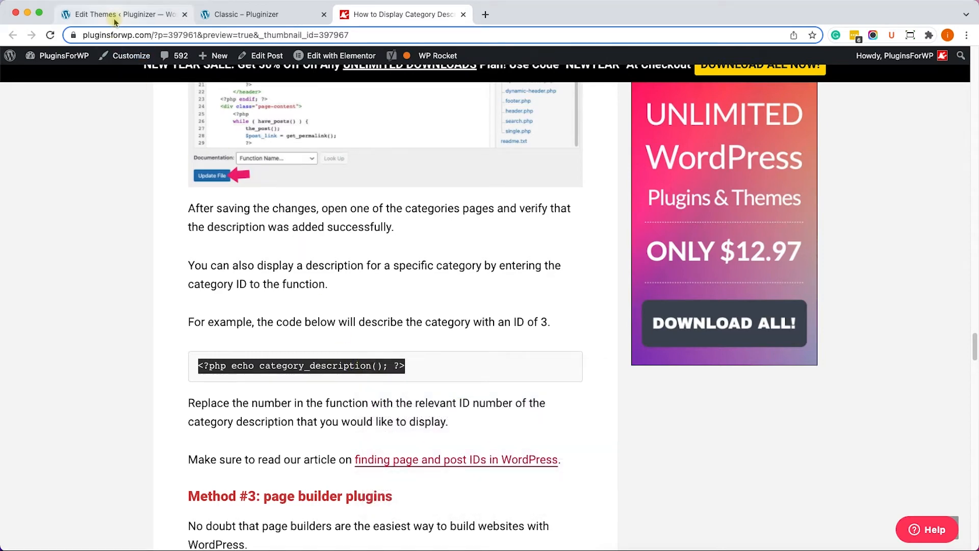
Add '<?php echo category_description(); ?>' below the archive title in archive.php and save
{"action": "left_click", "coordinate": [119, 14]}
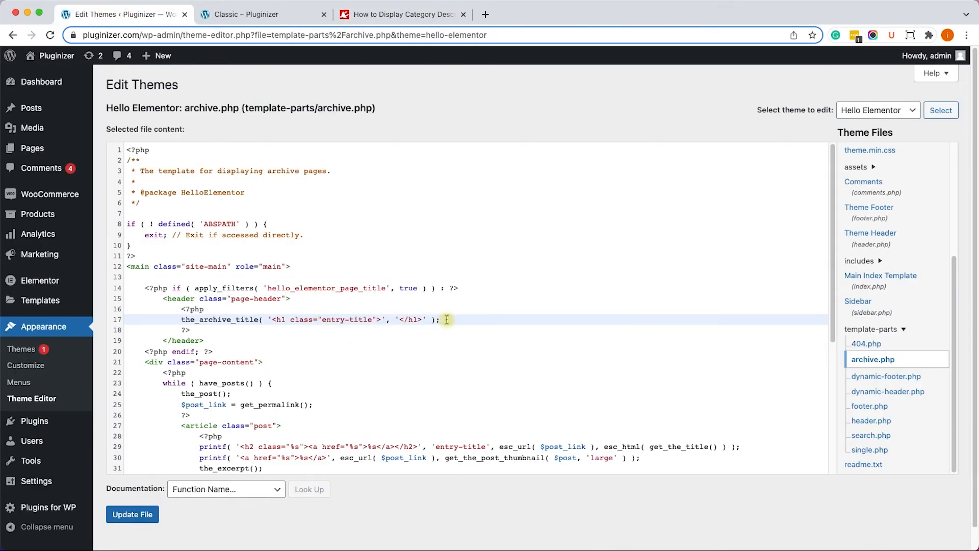
{"action": "key", "text": "enter"}
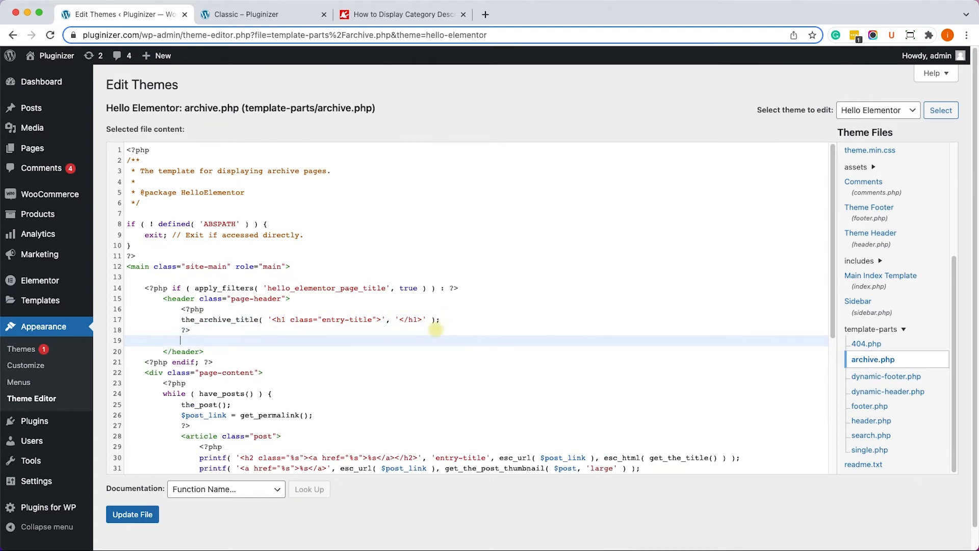
{"action": "type", "text": "<?php echo category_description(); ?>"}
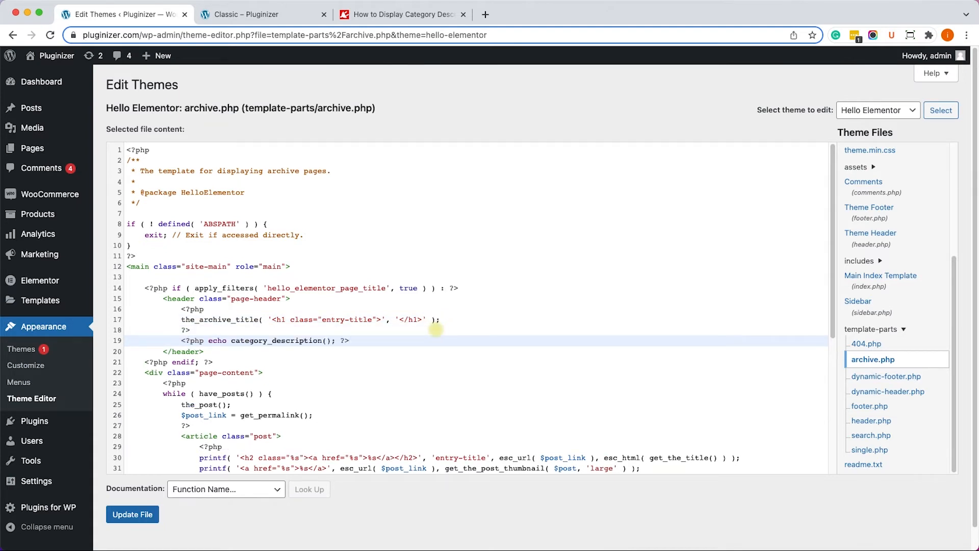
{"action": "left_click", "coordinate": [132, 514]}
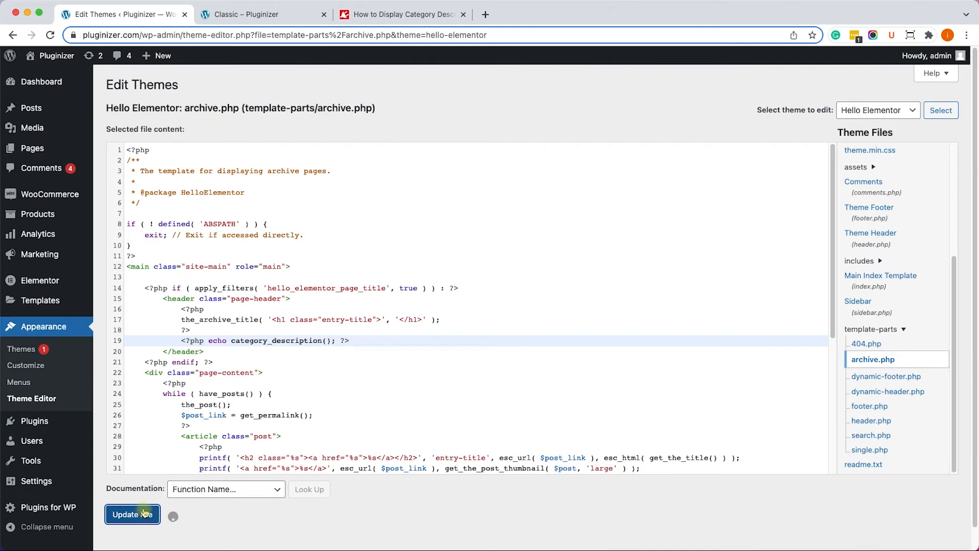
Reload the Classic archive page to confirm the description now appears
{"action": "left_click", "coordinate": [256, 15]}
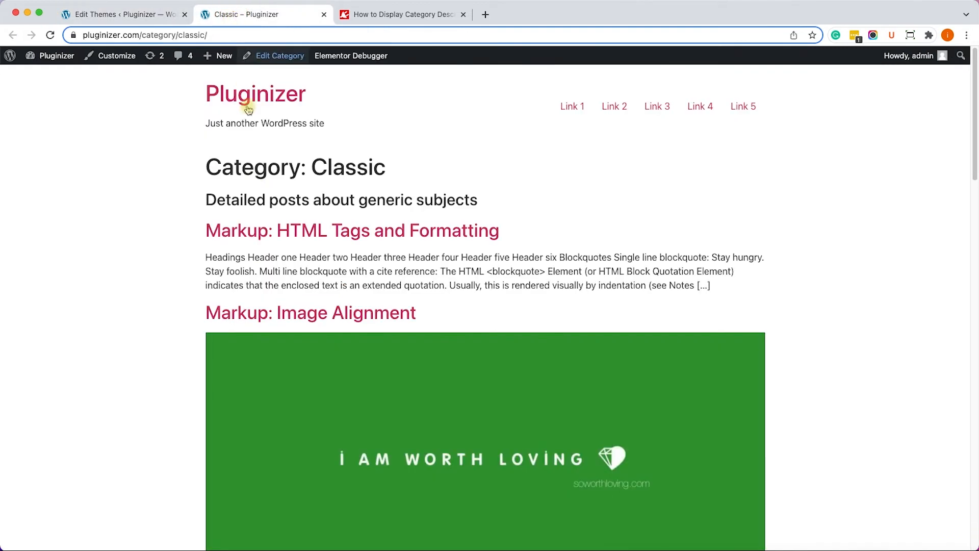
{"action": "left_click", "coordinate": [50, 35]}
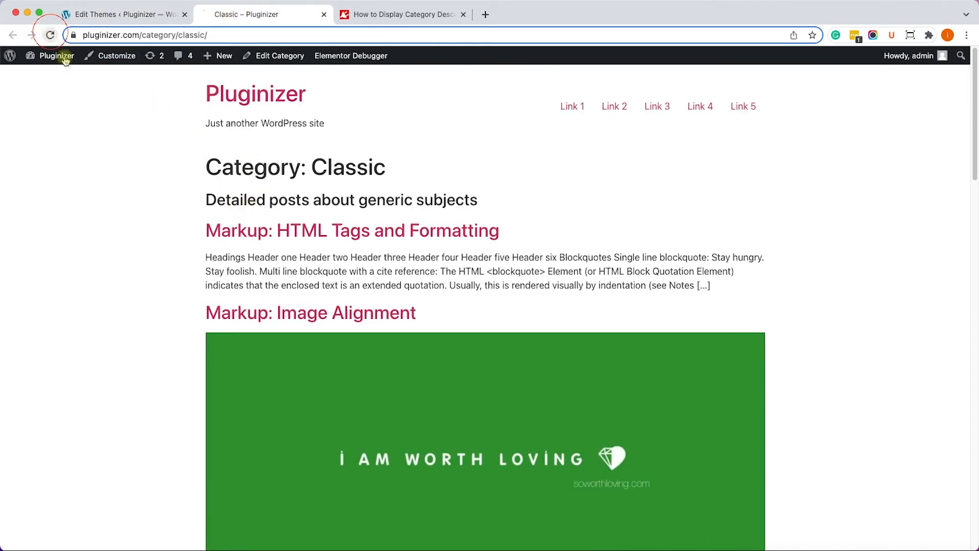
{"action": "left_click", "coordinate": [50, 35]}
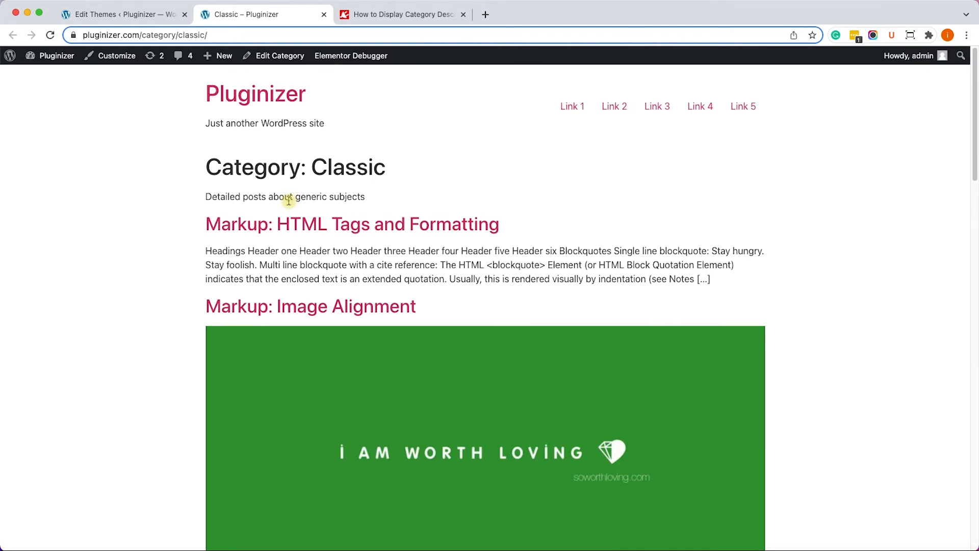
Back in archive.php, select the category_description line on line 19 to delete it
{"action": "left_click", "coordinate": [122, 14]}
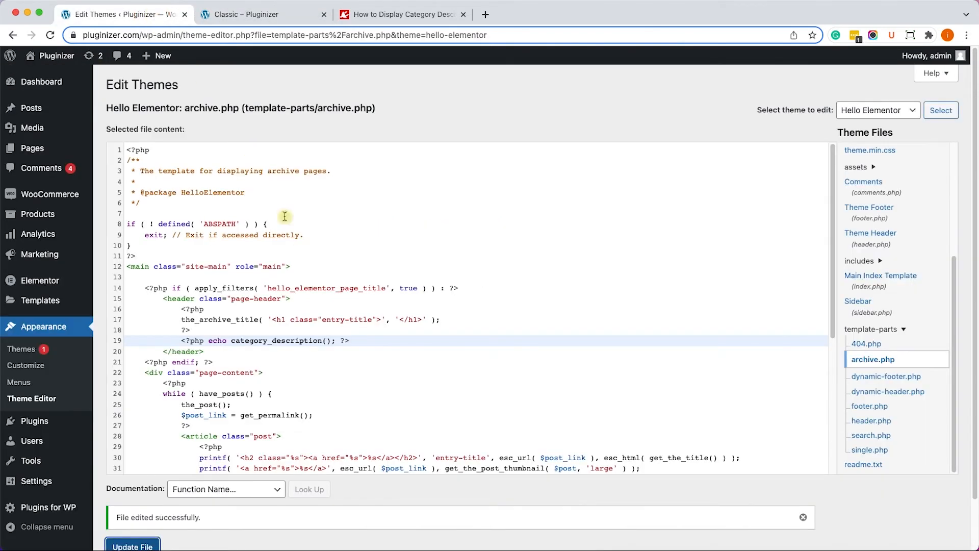
{"action": "mouse_move", "coordinate": [371, 342]}
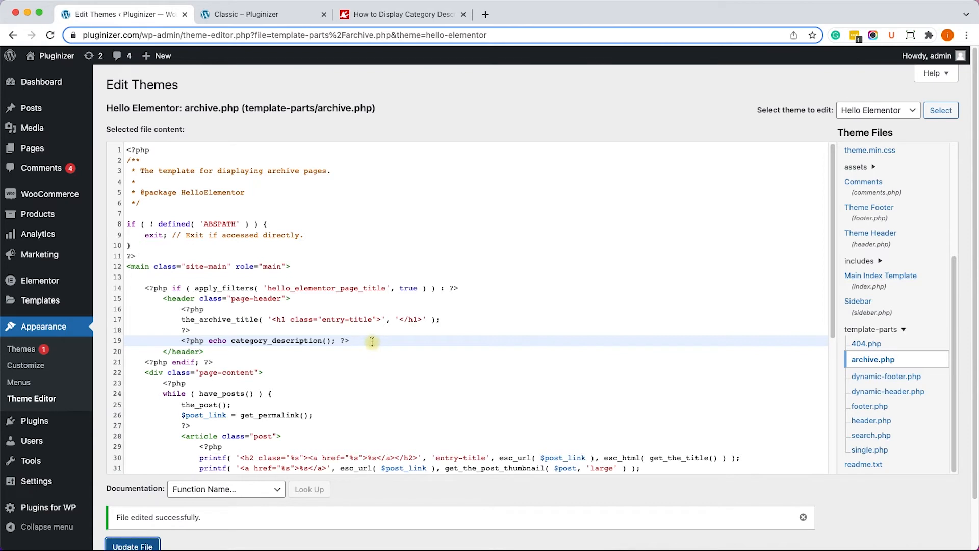
{"action": "triple_click", "coordinate": [250, 340]}
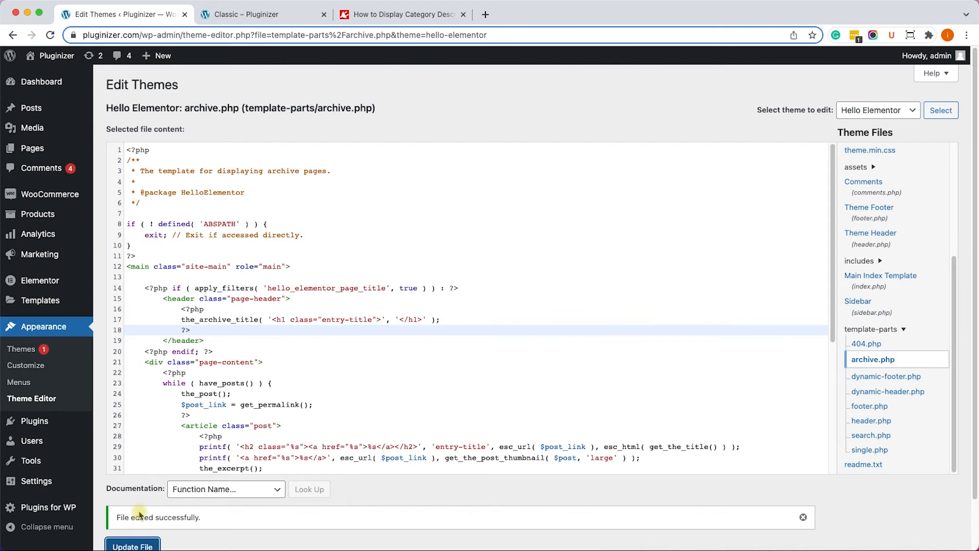
{"action": "mouse_move", "coordinate": [39, 300]}
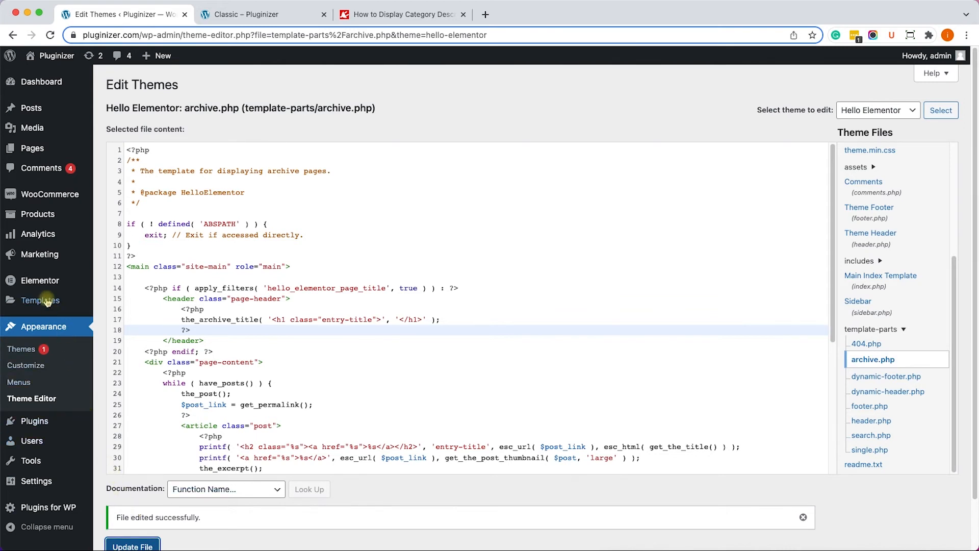
Create an Elementor Archive template named 'Category Archive' from the templates library
{"action": "left_click", "coordinate": [40, 300]}
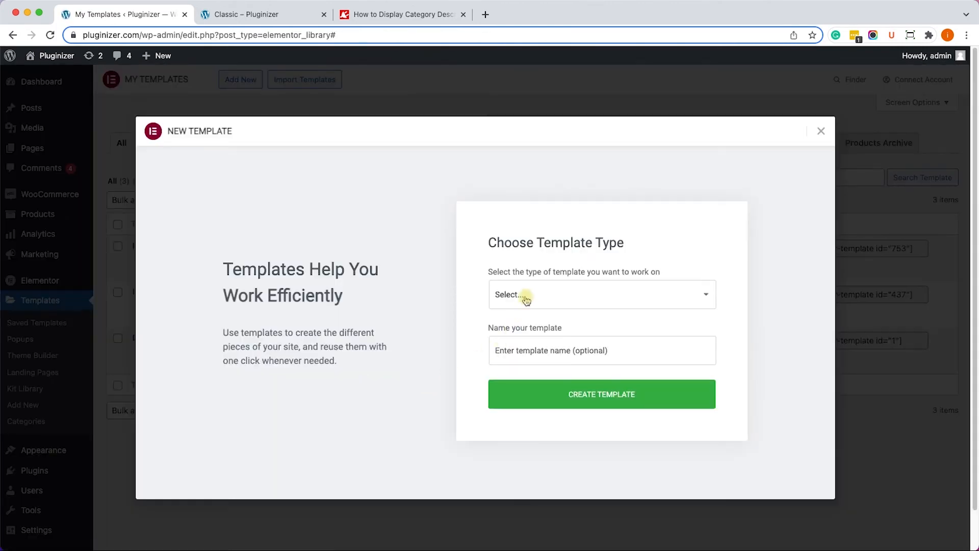
{"action": "left_click", "coordinate": [600, 294]}
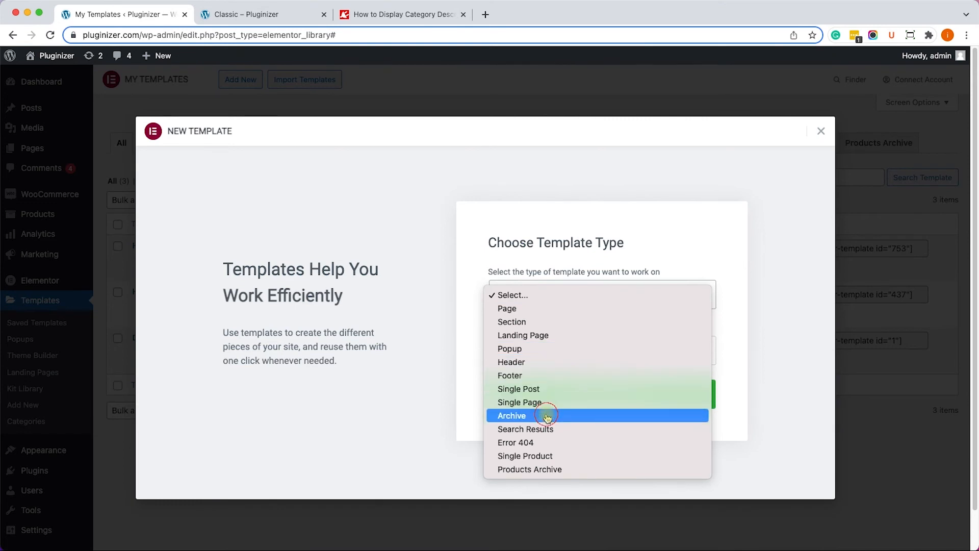
{"action": "left_click", "coordinate": [511, 415]}
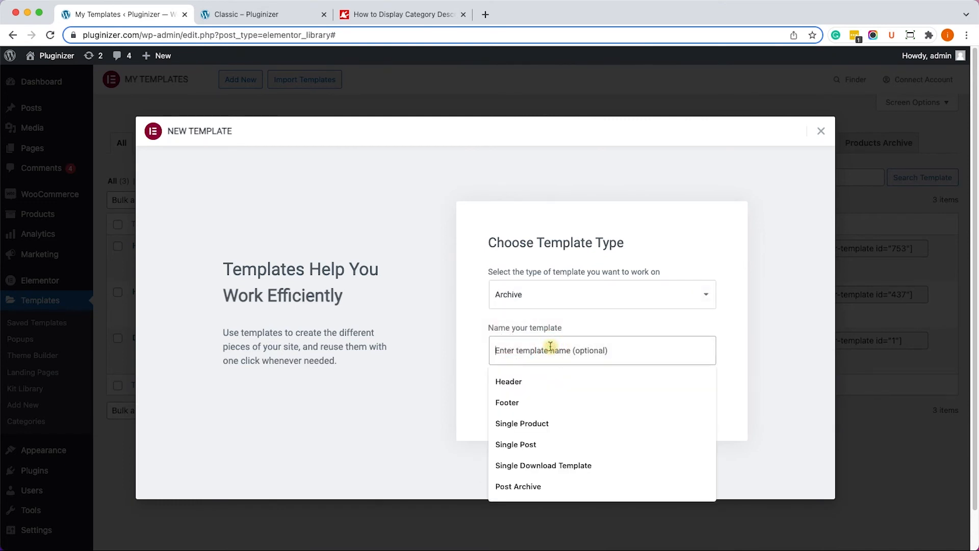
{"action": "type", "text": "Category Archive"}
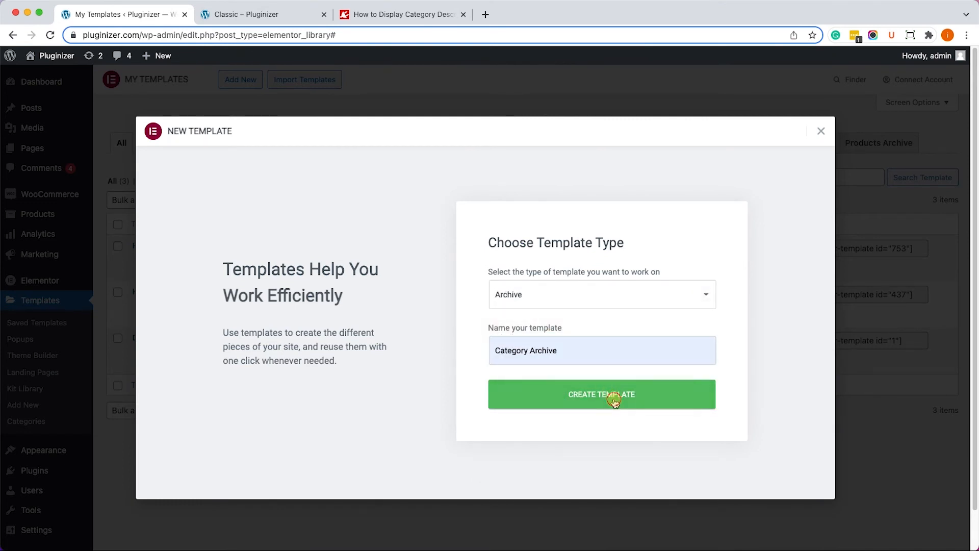
{"action": "left_click", "coordinate": [601, 395]}
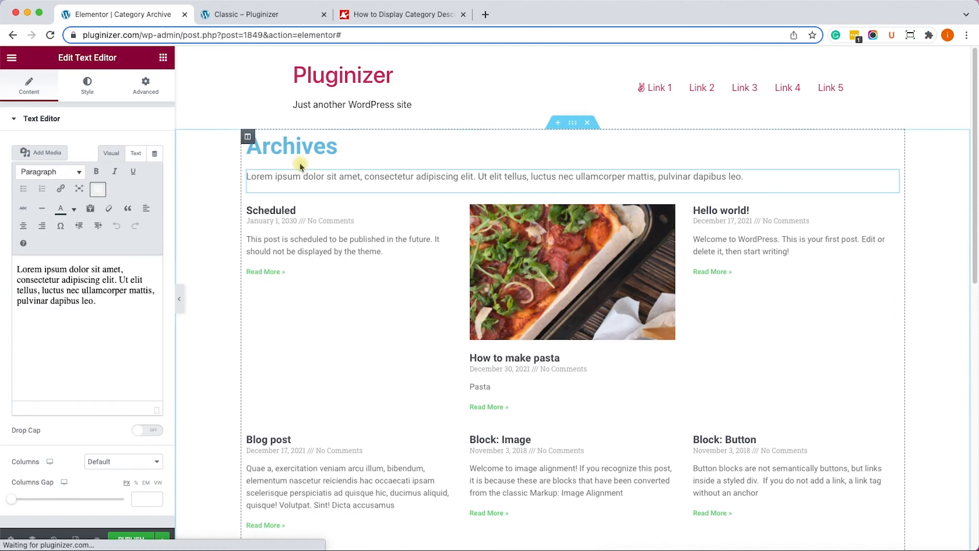
{"action": "mouse_move", "coordinate": [158, 153]}
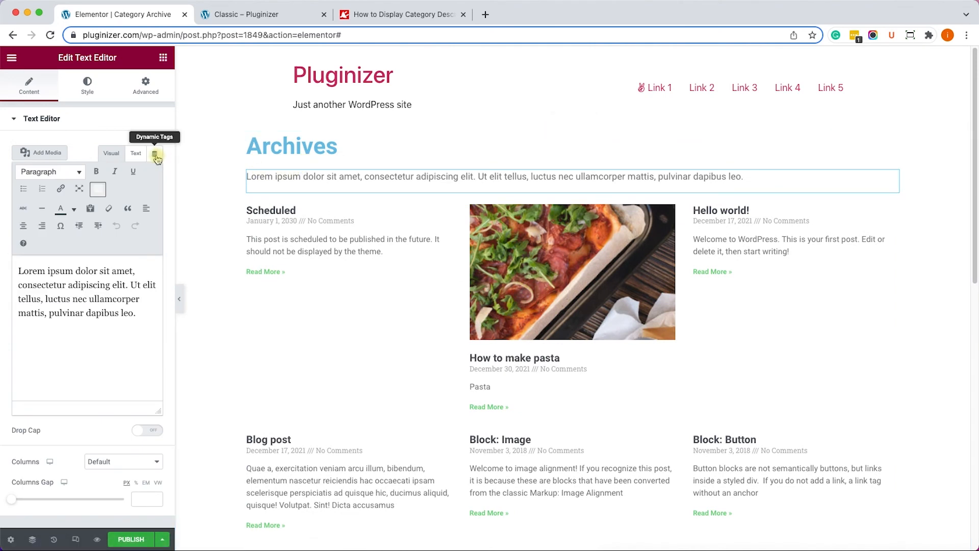
Set the text block under Archives to the dynamic Archive Description tag
{"action": "left_click", "coordinate": [156, 156]}
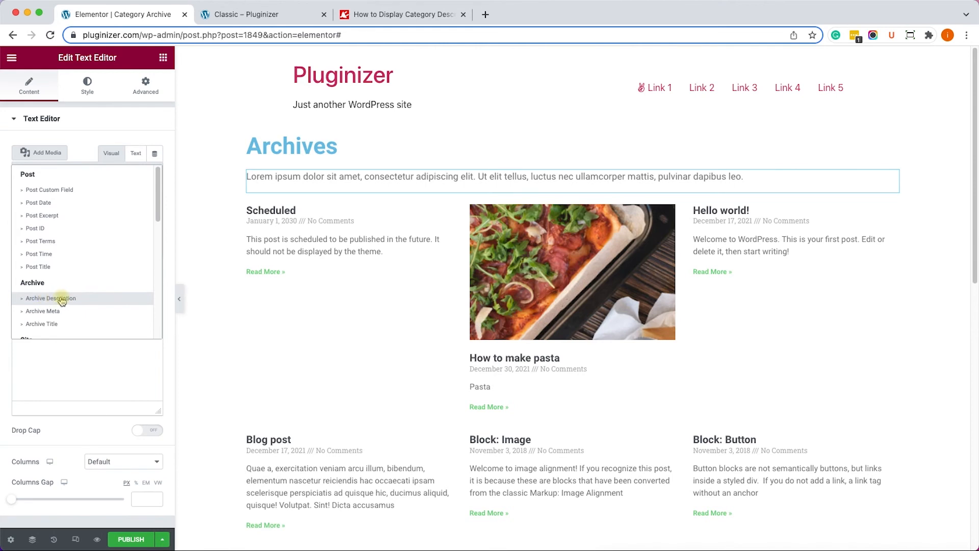
{"action": "left_click", "coordinate": [50, 298]}
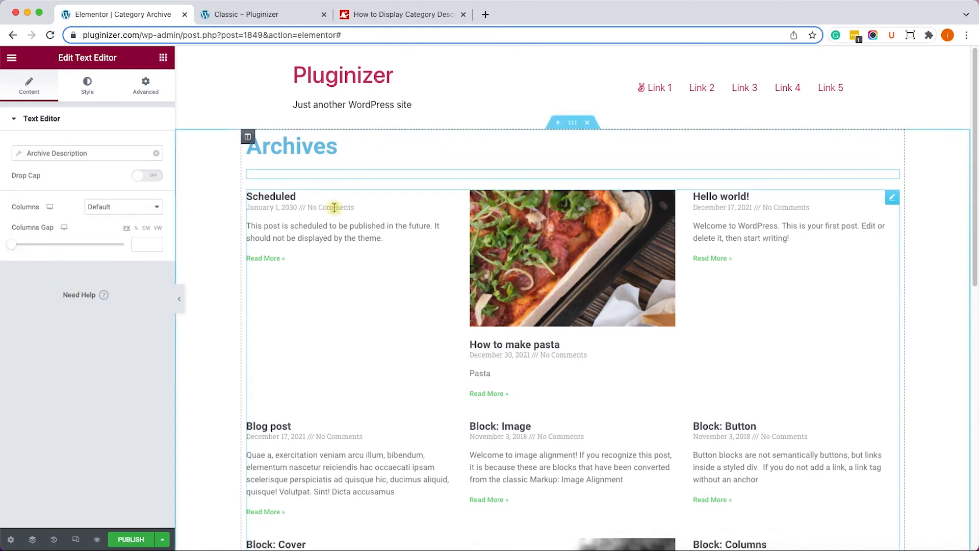
{"action": "mouse_move", "coordinate": [298, 280]}
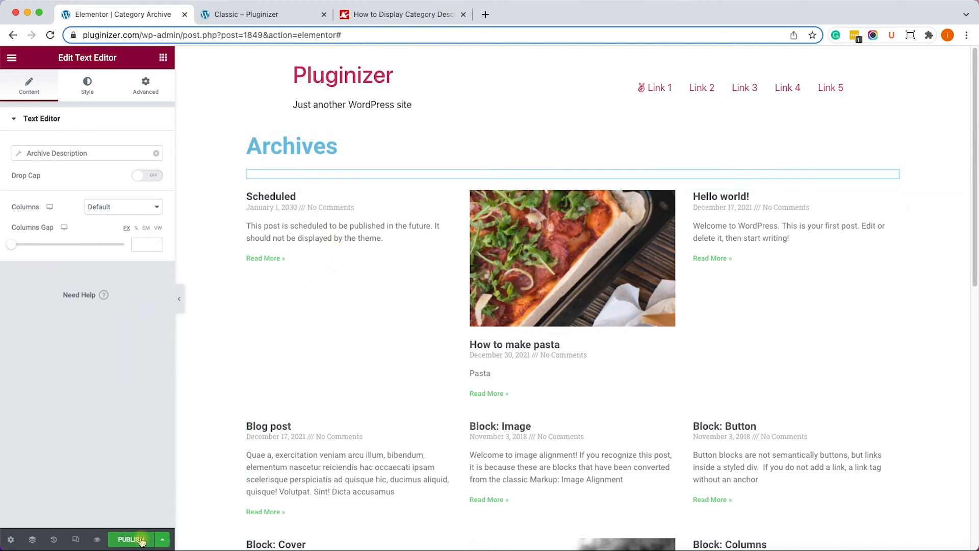
Publish the Category Archive template with an Include condition for all Categories
{"action": "left_click", "coordinate": [130, 539]}
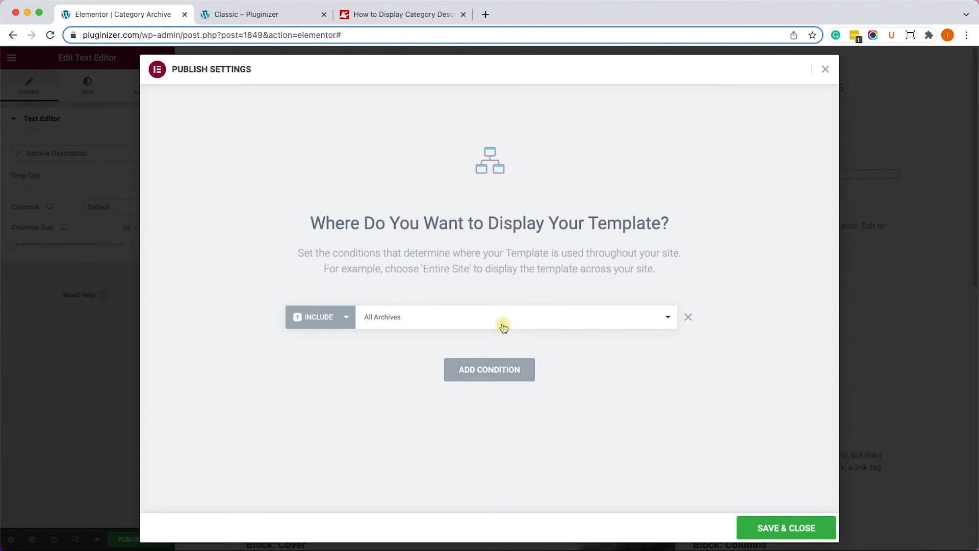
{"action": "left_click", "coordinate": [515, 317]}
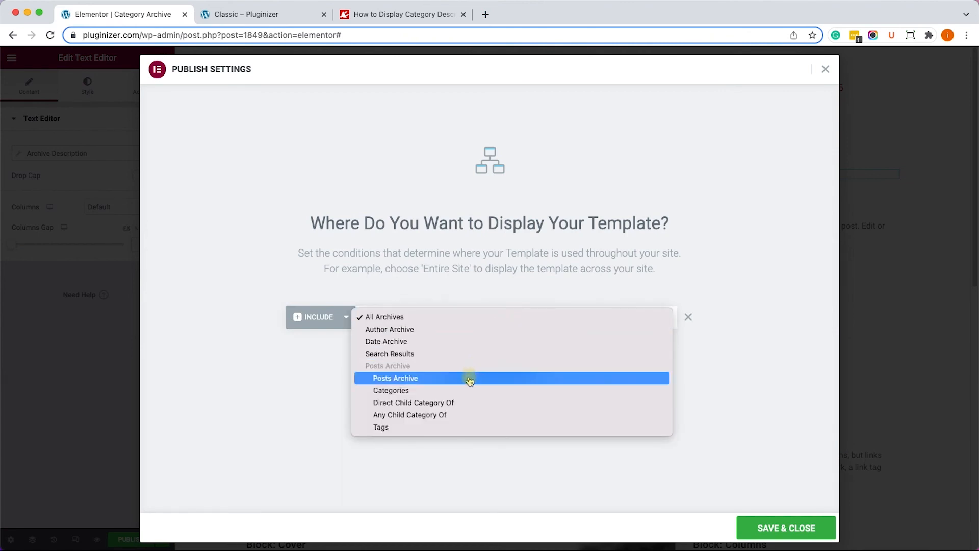
{"action": "left_click", "coordinate": [391, 390]}
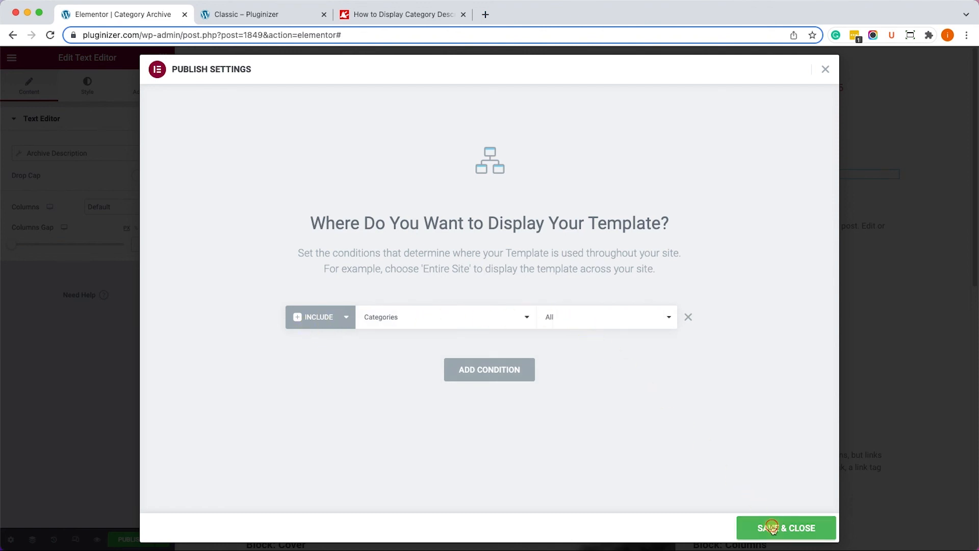
{"action": "left_click", "coordinate": [785, 527]}
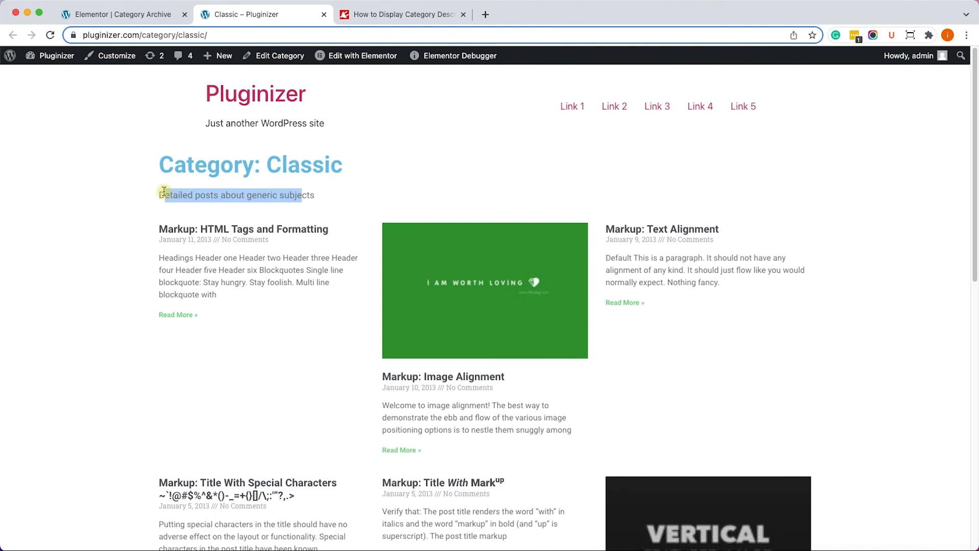
{"action": "mouse_move", "coordinate": [459, 316]}
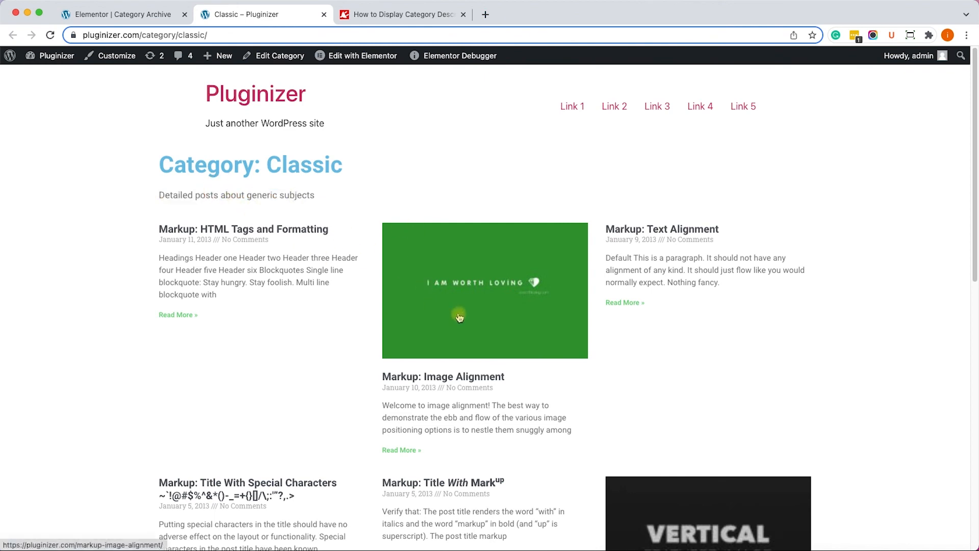
{"action": "mouse_move", "coordinate": [827, 454]}
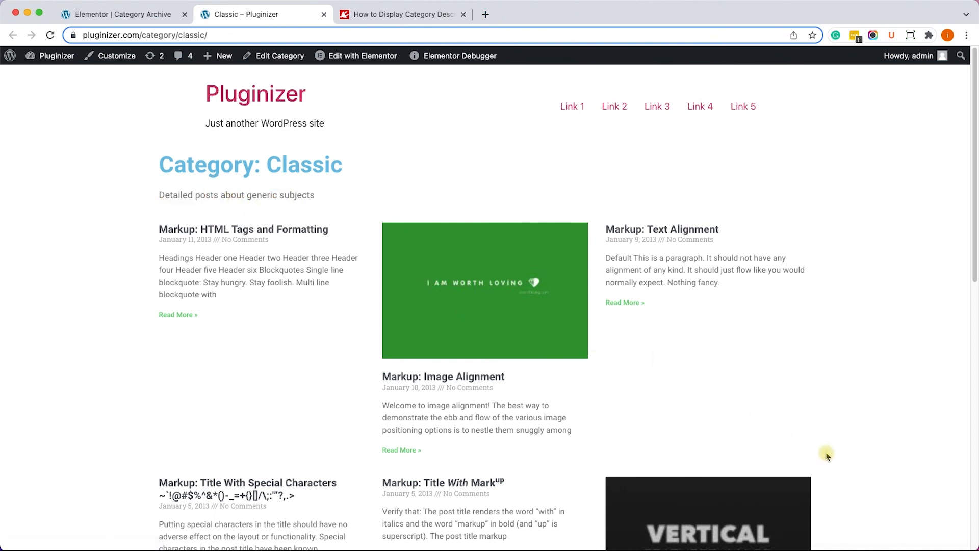
Return to the PluginsForWP tutorial tab after checking the Classic category page
{"action": "left_click", "coordinate": [403, 14]}
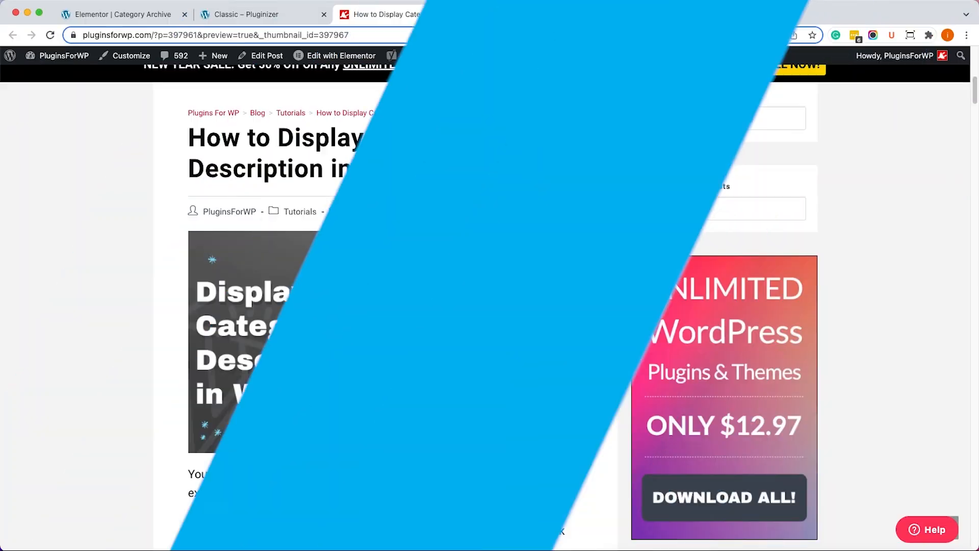